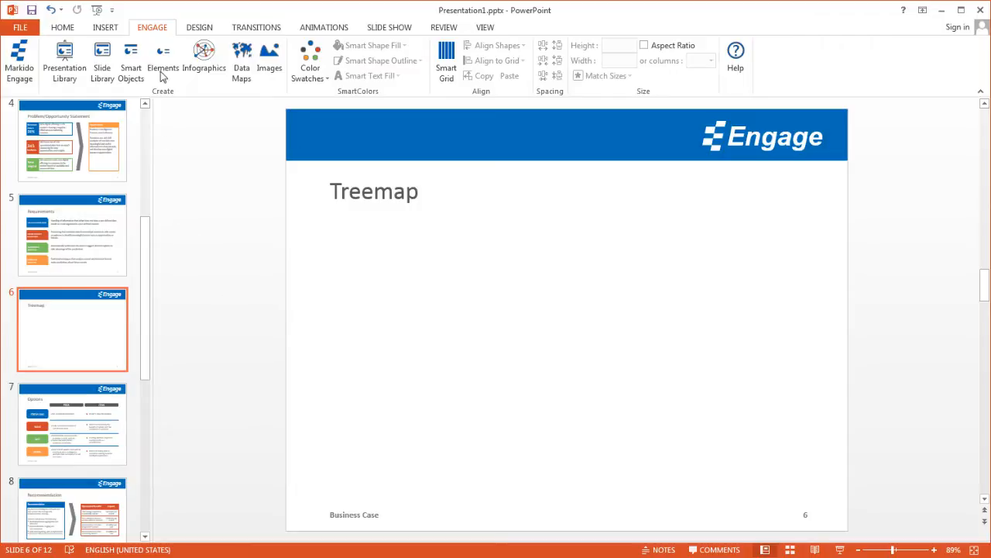
pyautogui.moveTo(176, 47)
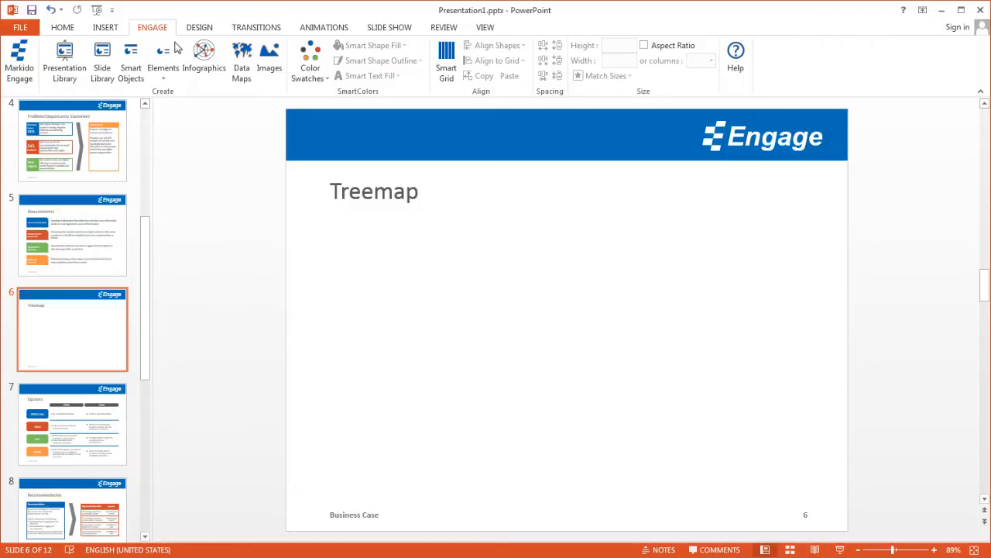
# Insert a Treemap infographic from the Engage Infographics gallery onto slide 6.
pyautogui.click(205, 59)
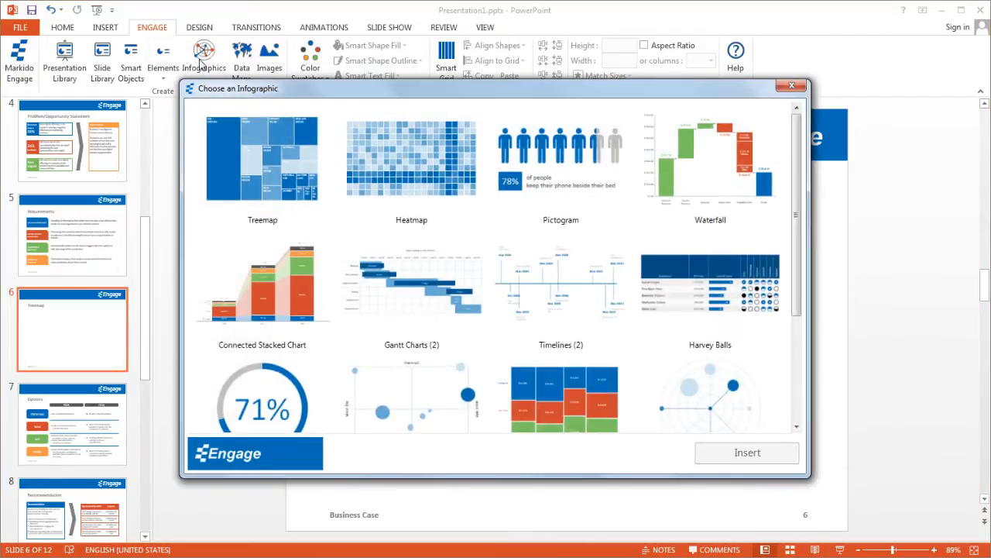
pyautogui.click(271, 163)
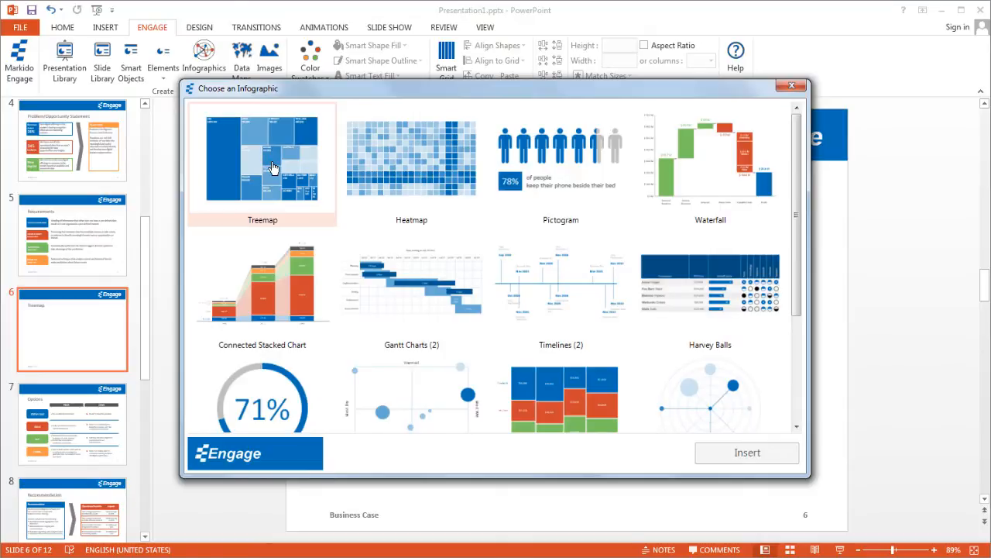
pyautogui.click(747, 453)
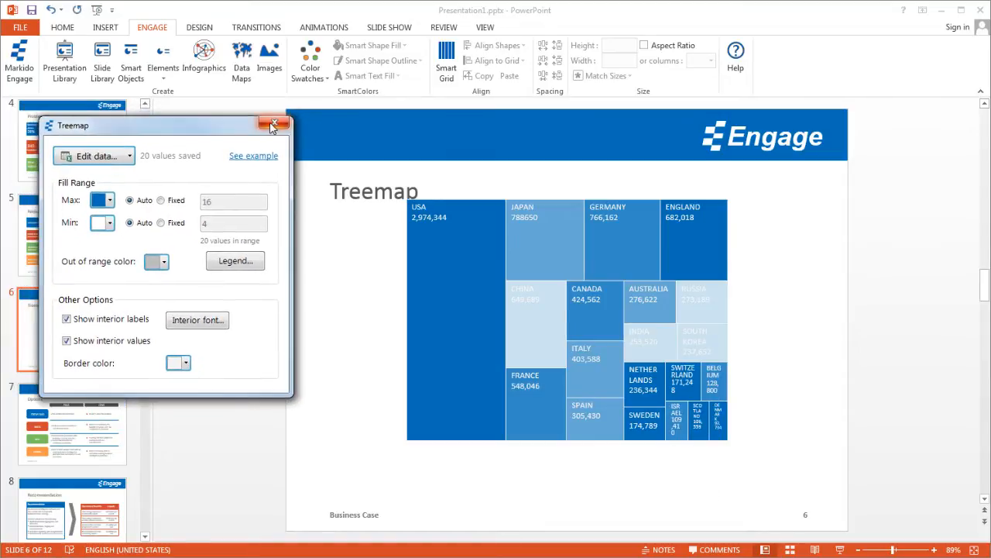
# Align the treemap to the slide margin and Smart Grid columns, then hide the grid.
pyautogui.click(273, 123)
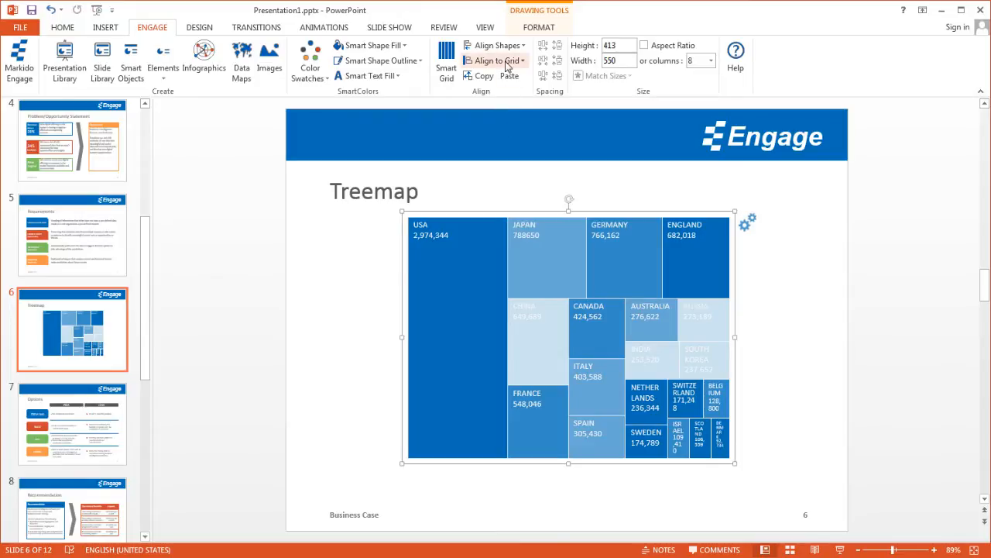
pyautogui.click(522, 60)
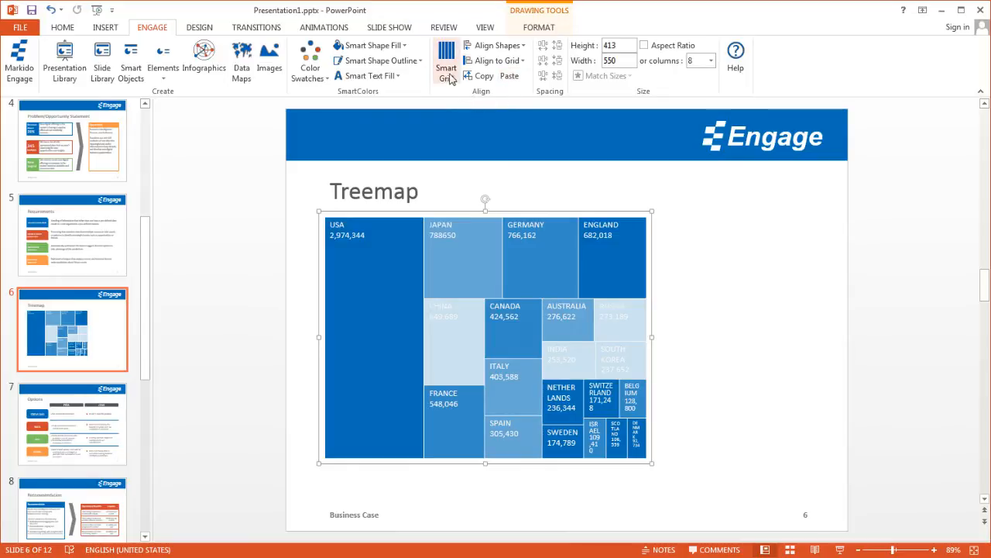
pyautogui.click(446, 60)
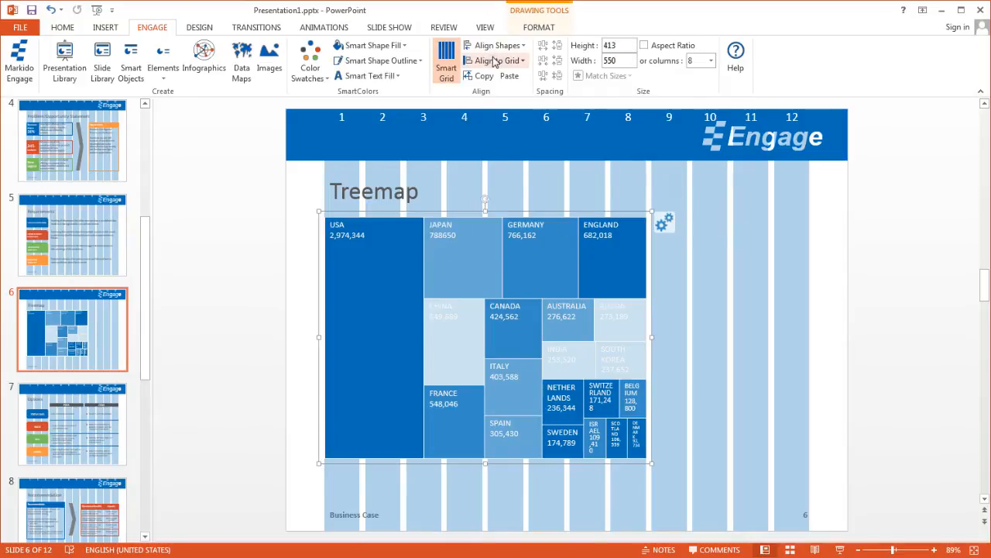
pyautogui.click(495, 60)
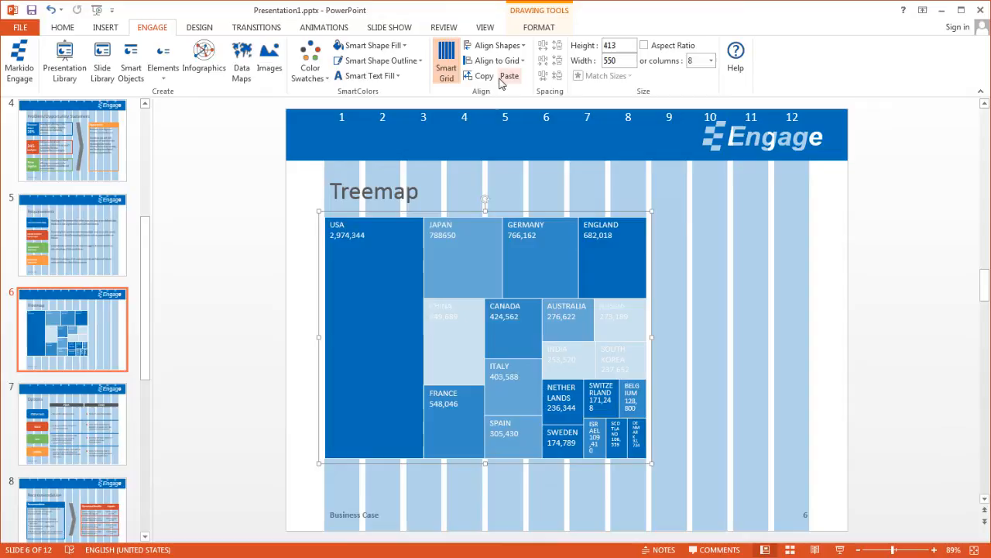
pyautogui.click(706, 282)
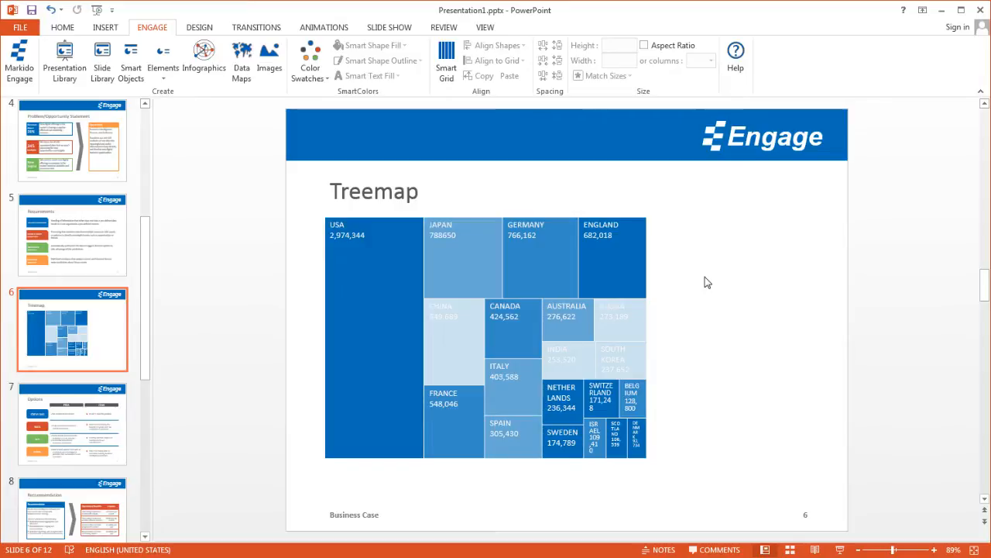
pyautogui.moveTo(680, 244)
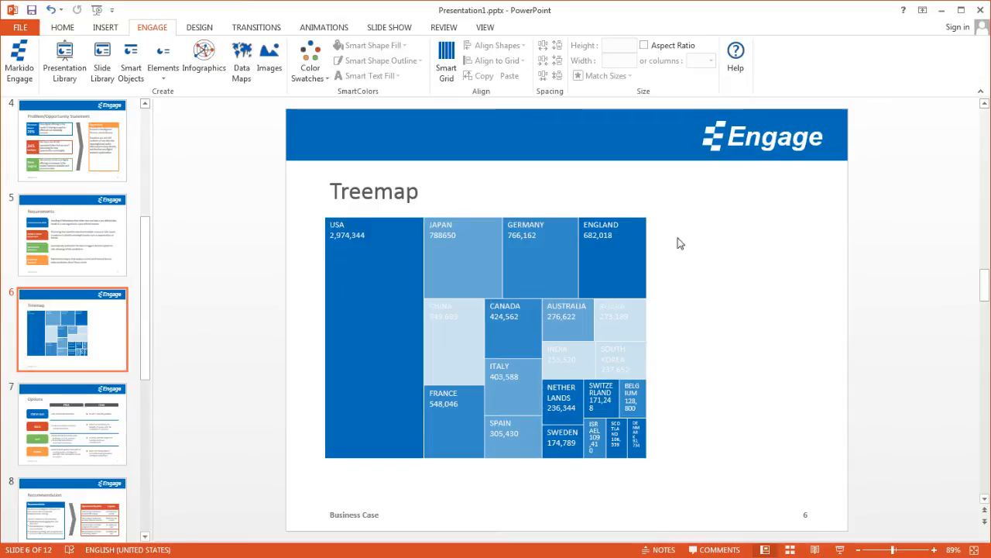
pyautogui.moveTo(661, 238)
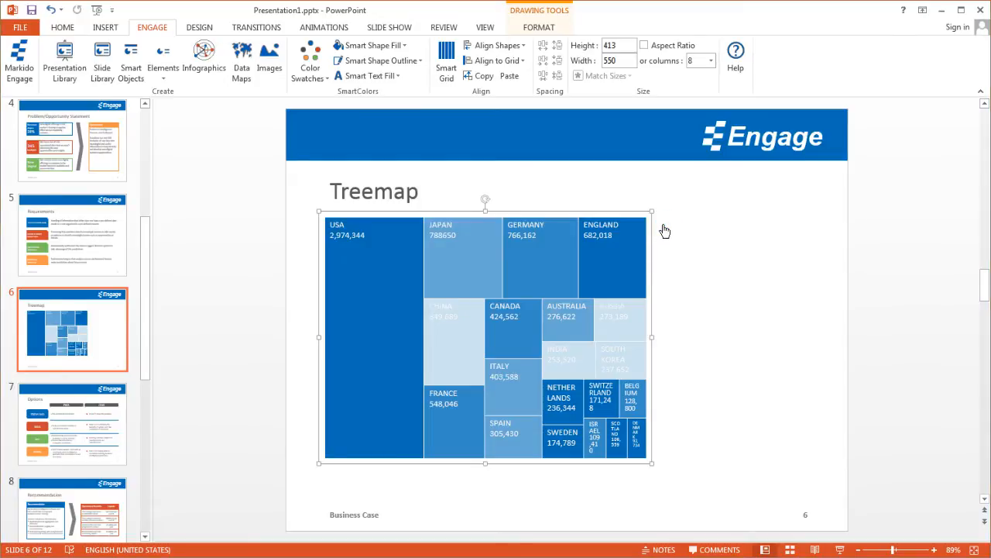
# Reopen the treemap's Engage settings panel from the slide.
pyautogui.doubleClick(486, 338)
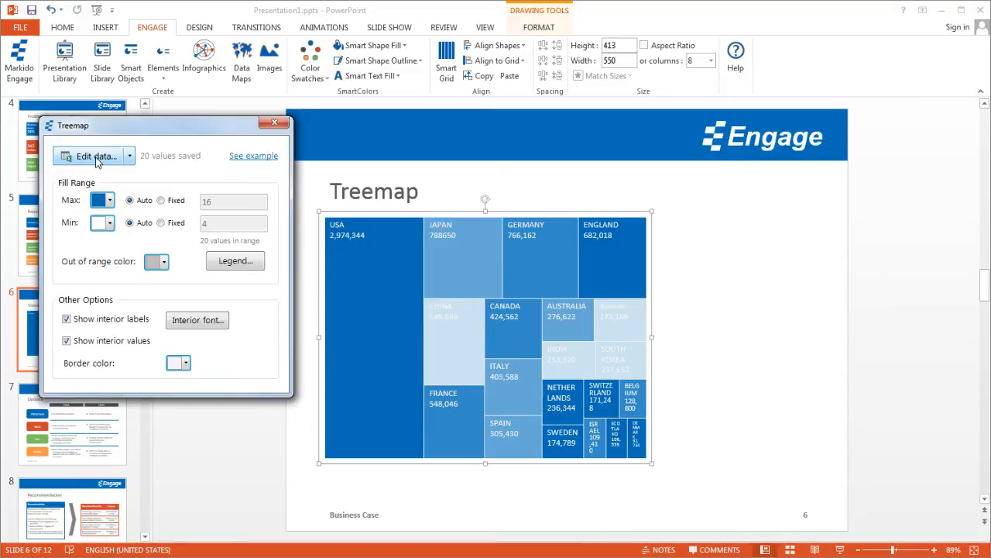
# Edit the data sheet so USA's area value reads 1,974,344, then return to the slide.
pyautogui.click(96, 155)
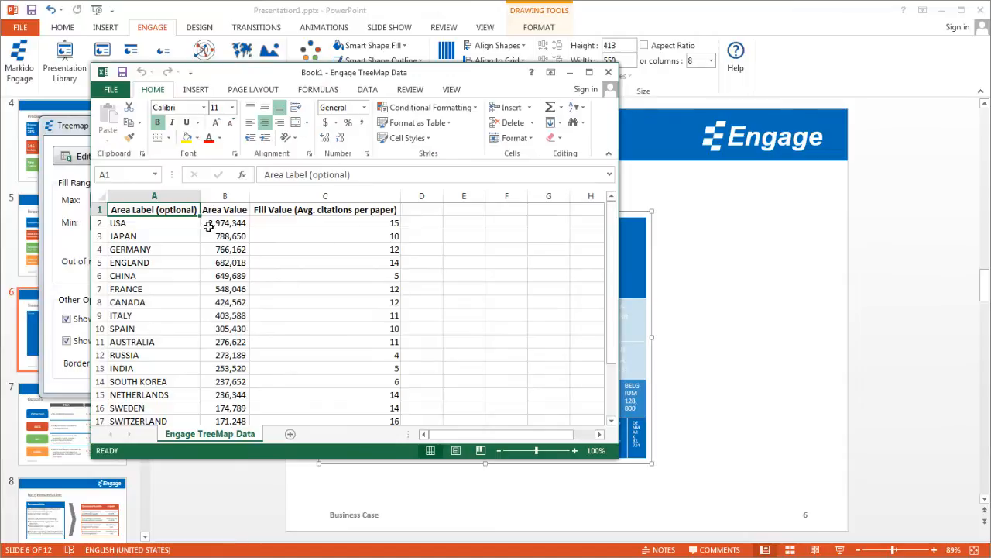
pyautogui.moveTo(364, 213)
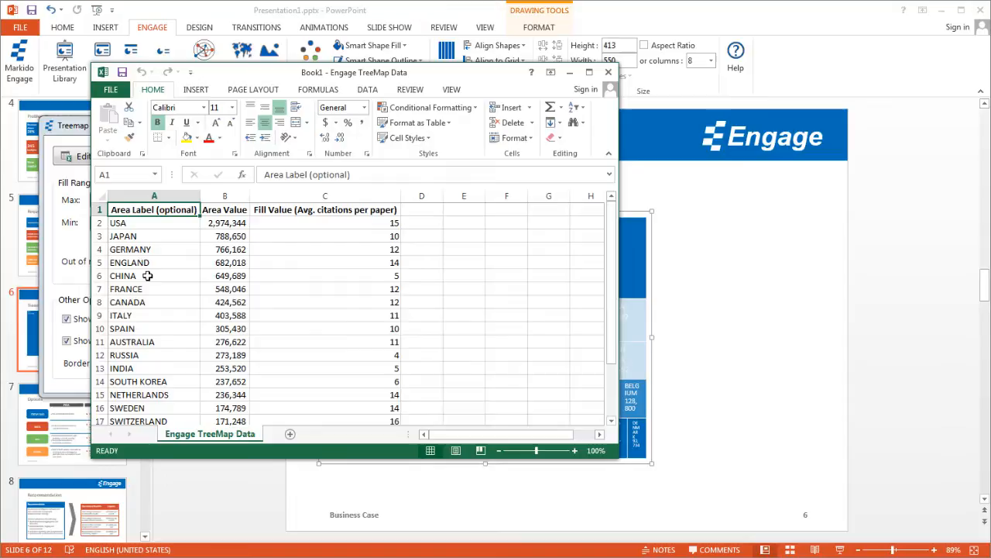
pyautogui.moveTo(225, 223)
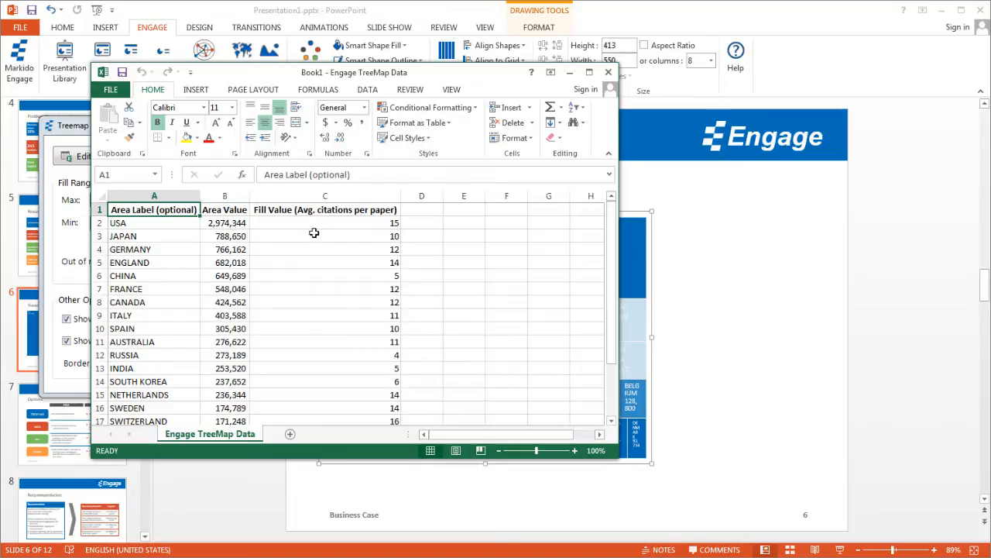
pyautogui.moveTo(223, 224)
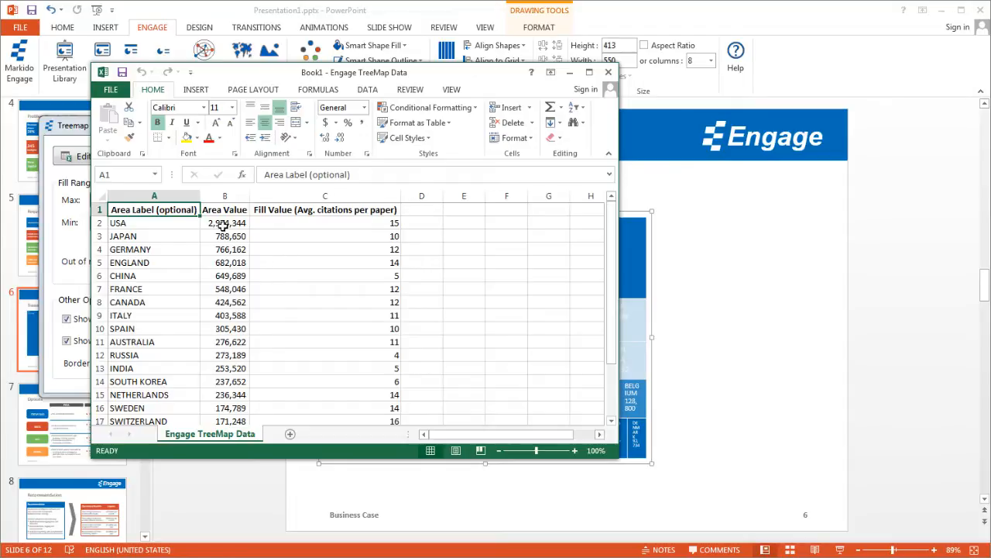
pyautogui.click(224, 223)
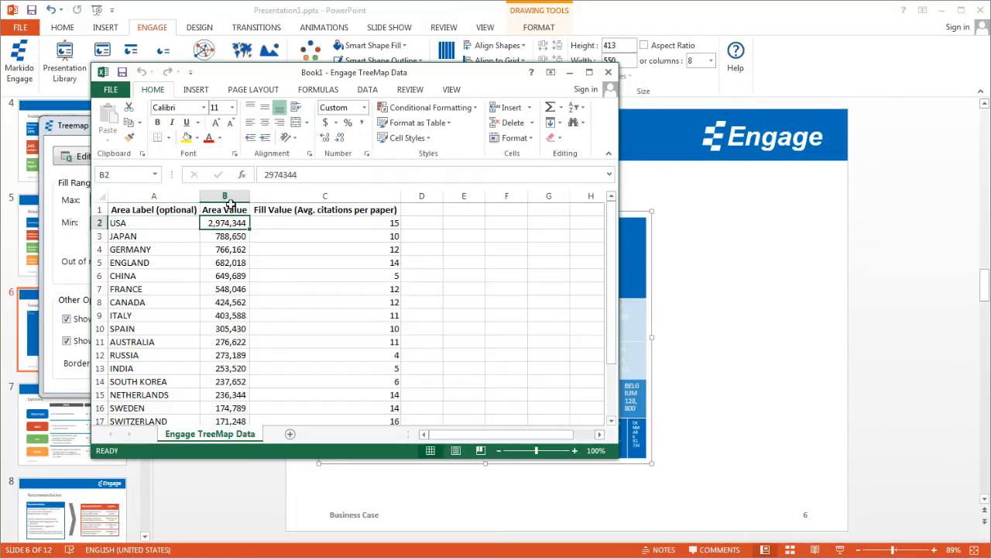
pyautogui.doubleClick(225, 223)
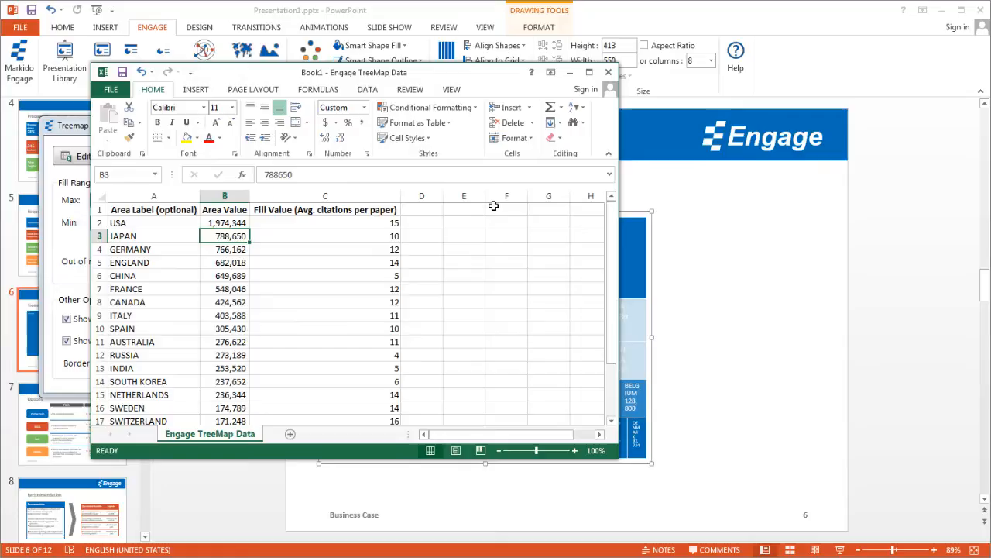
pyautogui.moveTo(471, 250)
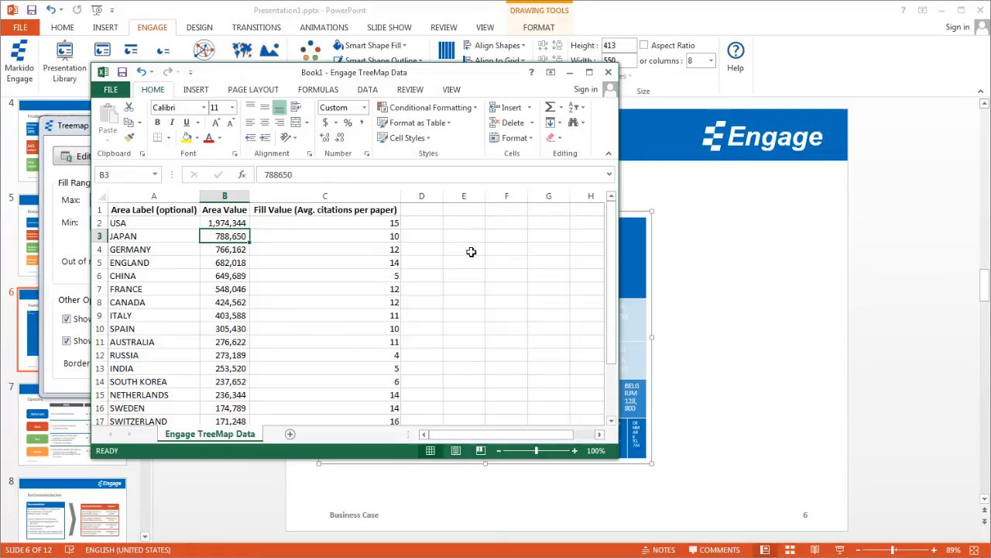
pyautogui.moveTo(576, 137)
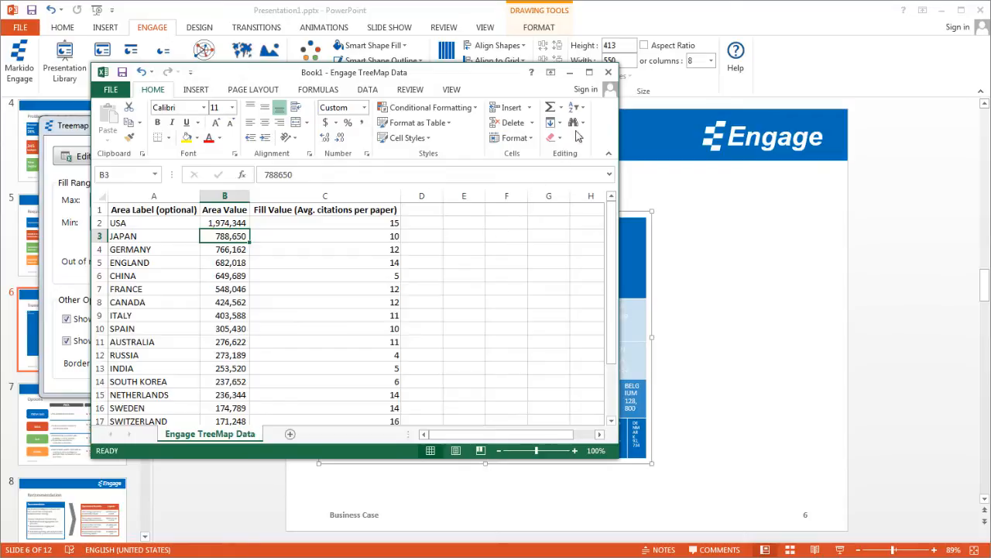
pyautogui.moveTo(251, 328)
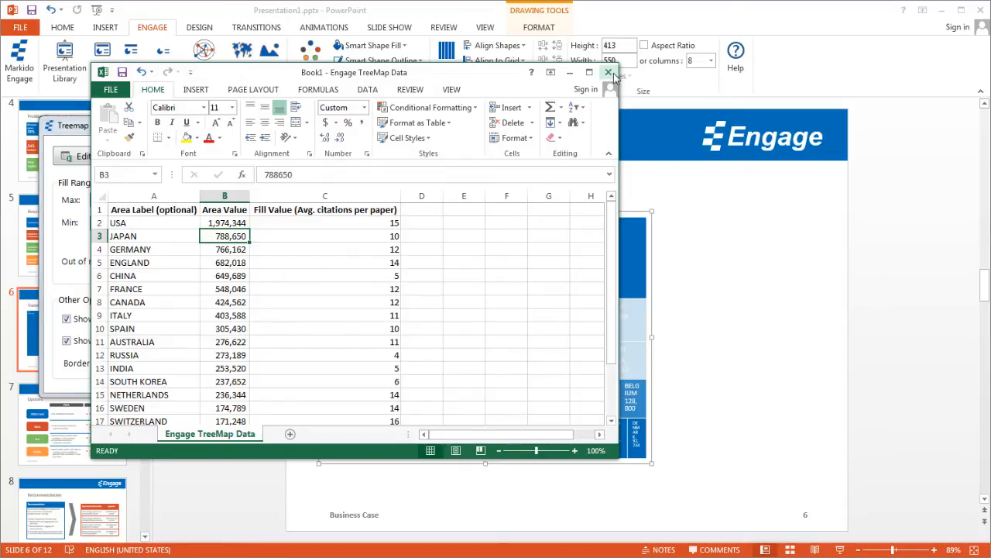
pyautogui.click(609, 73)
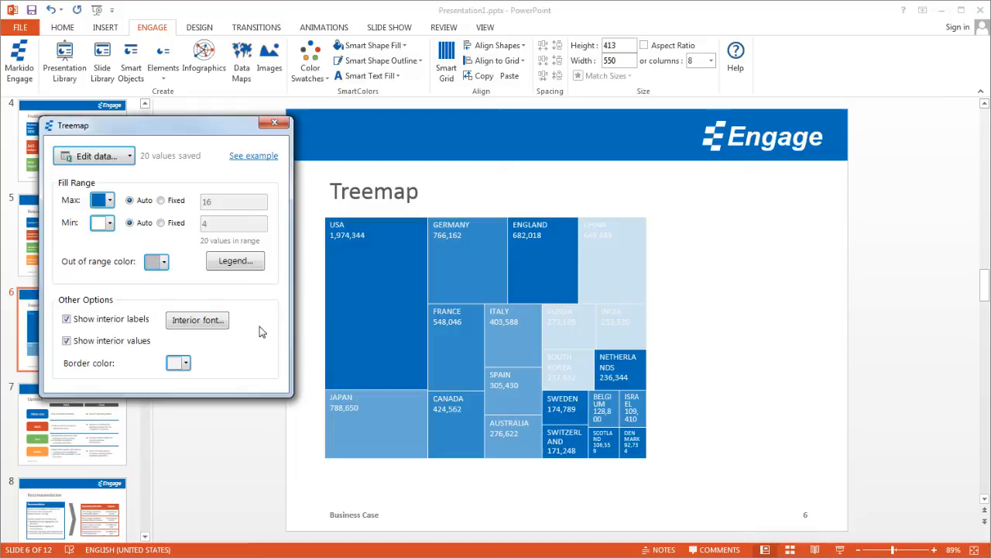
pyautogui.moveTo(565, 350)
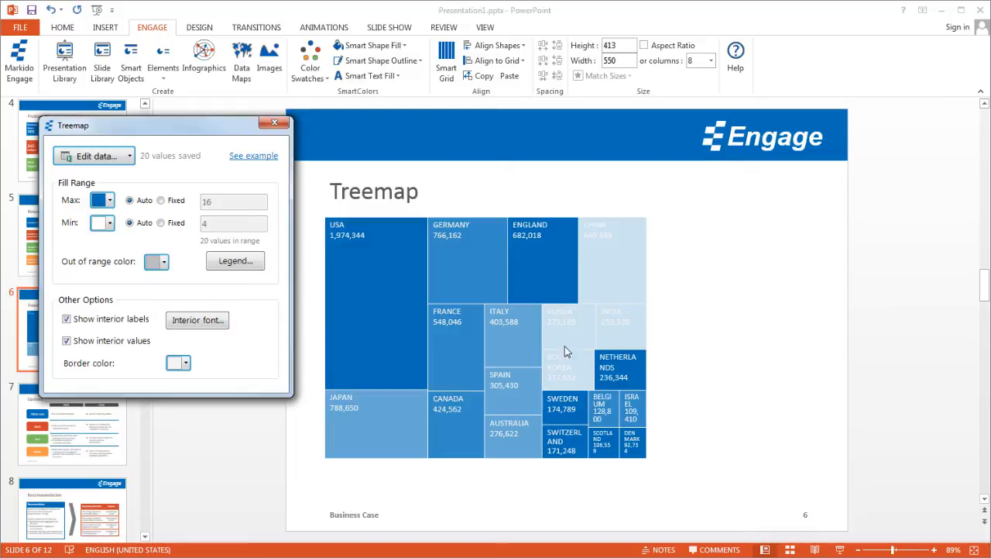
pyautogui.moveTo(474, 357)
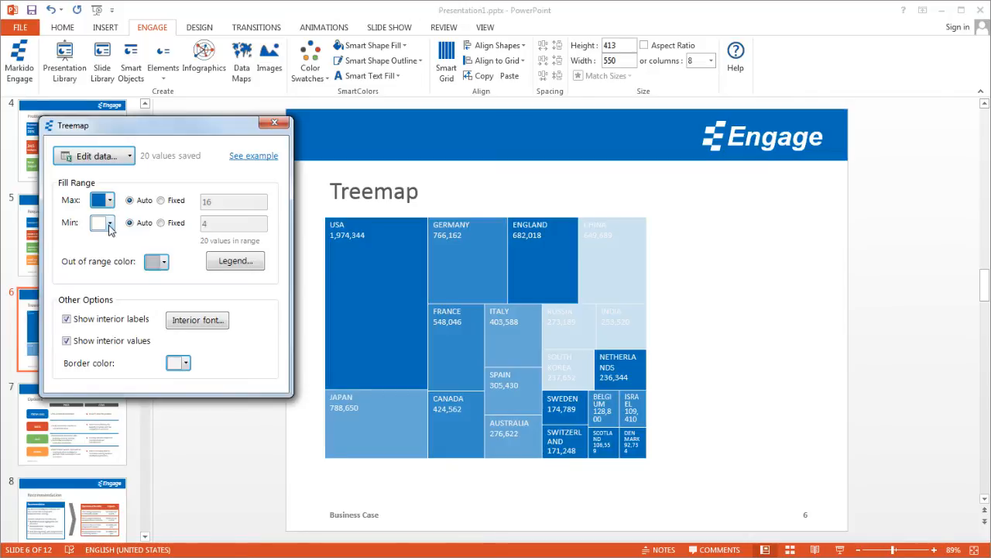
# Change the Fill Range minimum colour to orange.
pyautogui.click(109, 223)
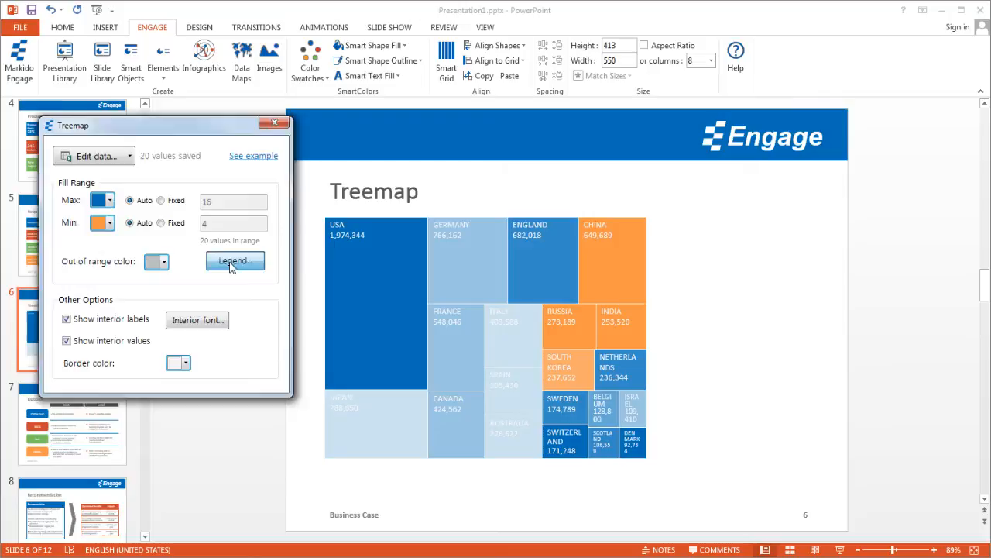
pyautogui.click(236, 261)
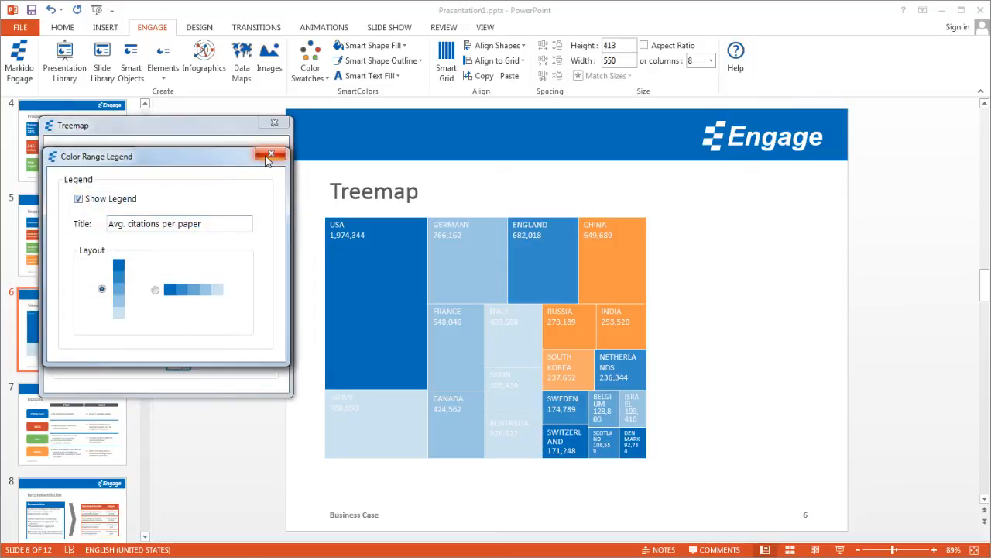
pyautogui.click(269, 155)
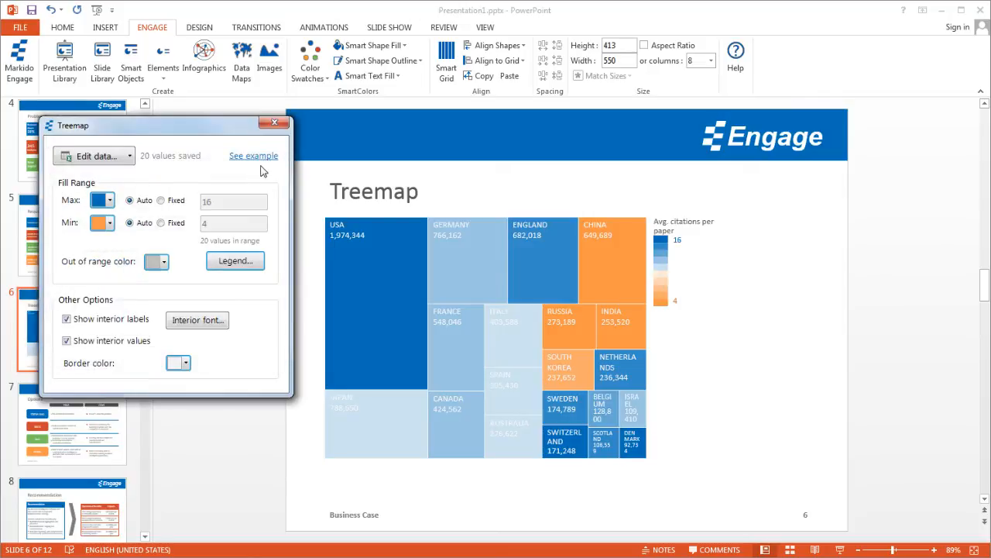
pyautogui.moveTo(399, 263)
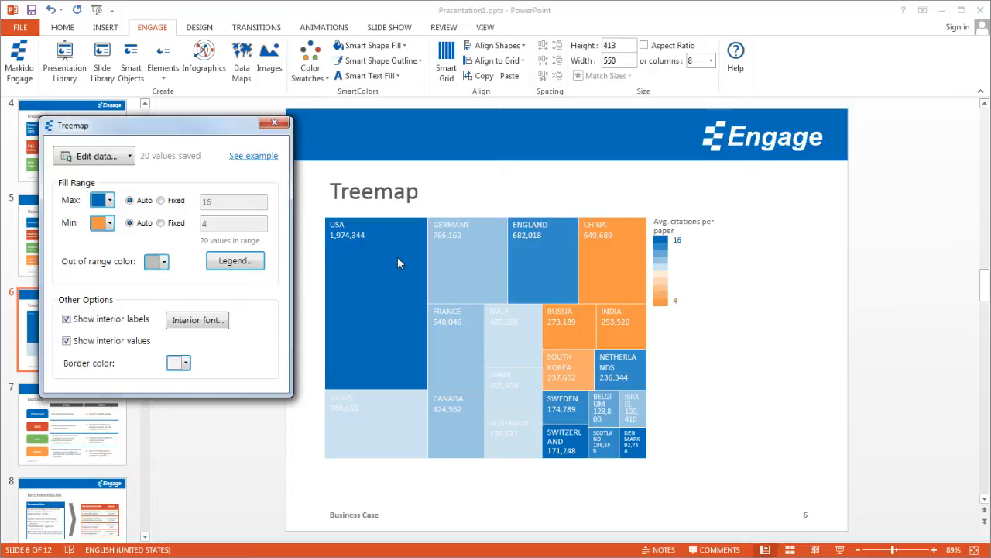
pyautogui.moveTo(375, 272)
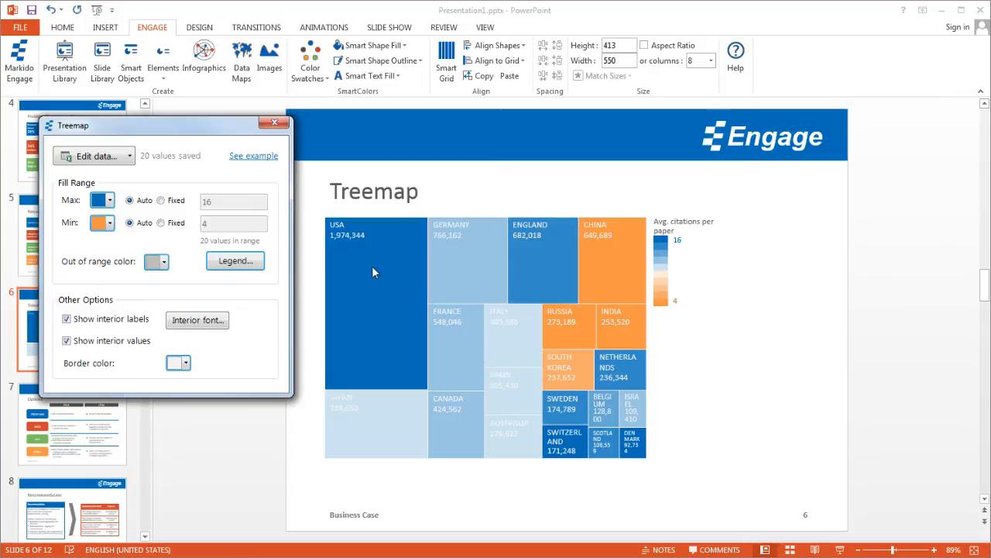
pyautogui.moveTo(381, 288)
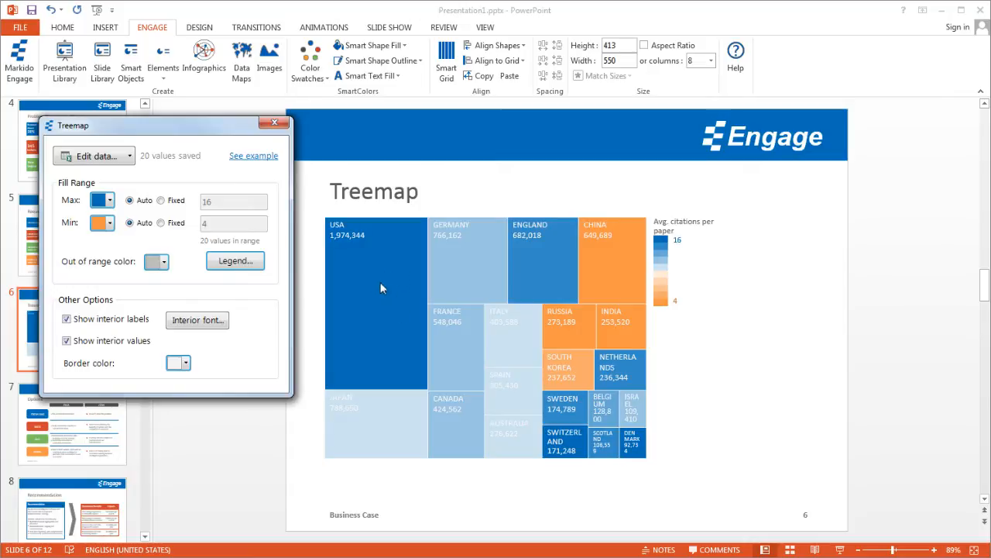
pyautogui.moveTo(322, 389)
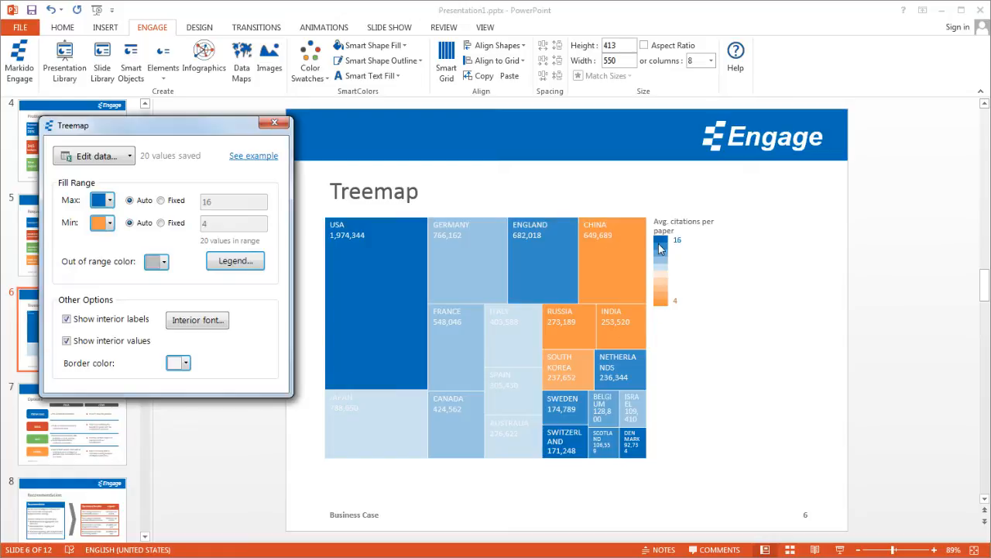
pyautogui.moveTo(666, 242)
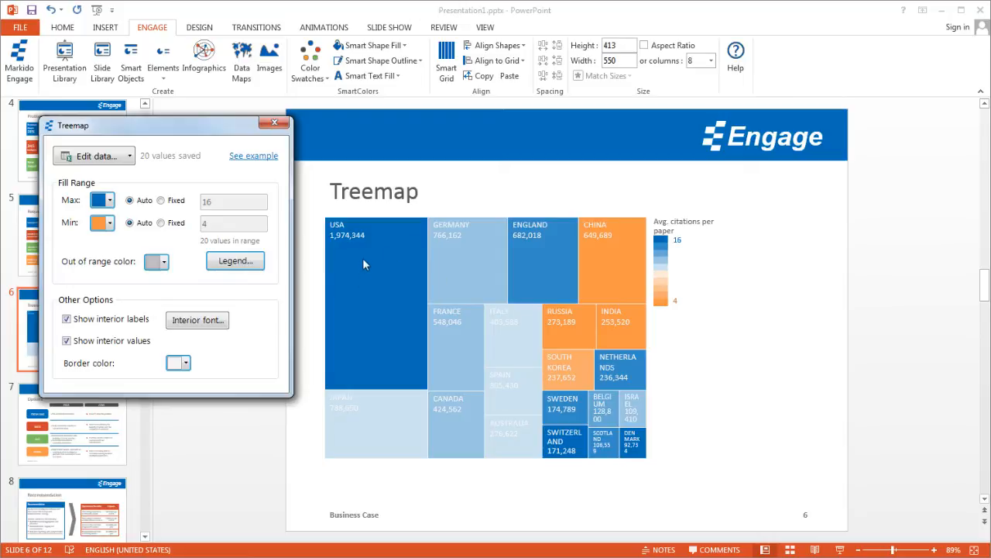
pyautogui.moveTo(672, 246)
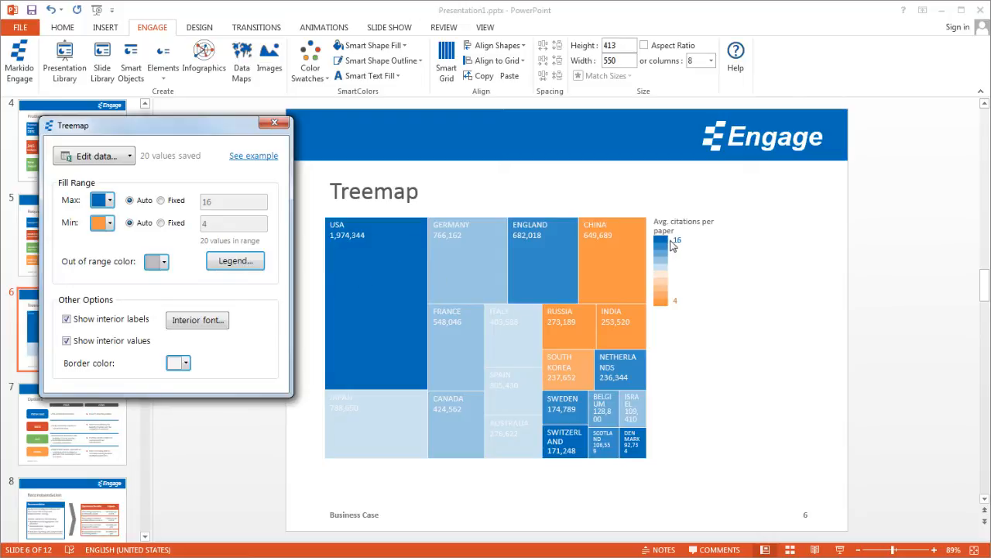
pyautogui.moveTo(672, 246)
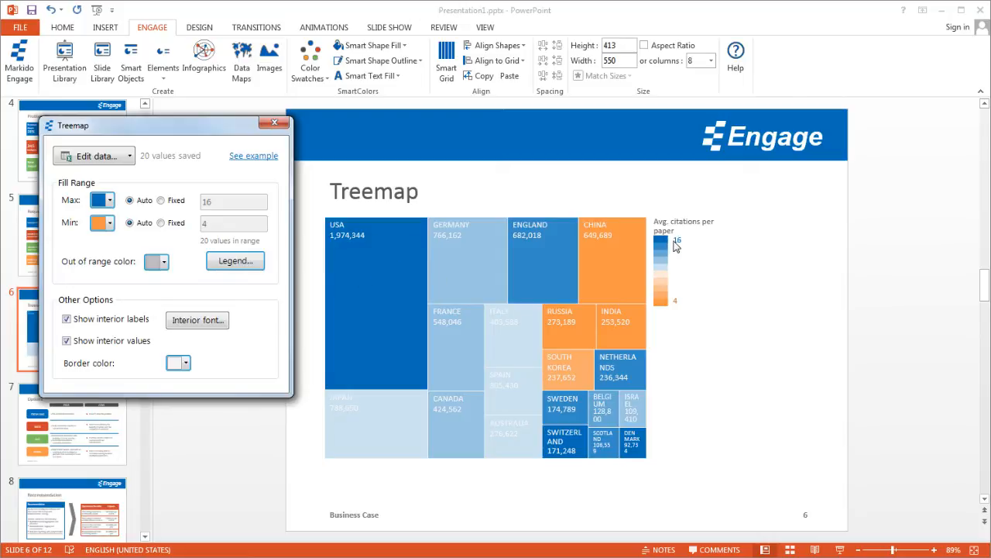
pyautogui.moveTo(604, 302)
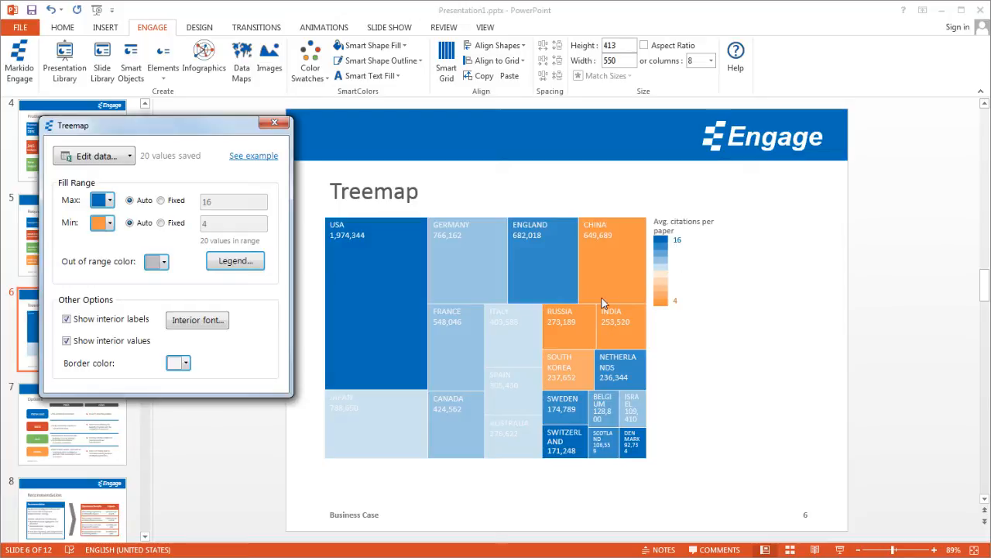
pyautogui.moveTo(623, 272)
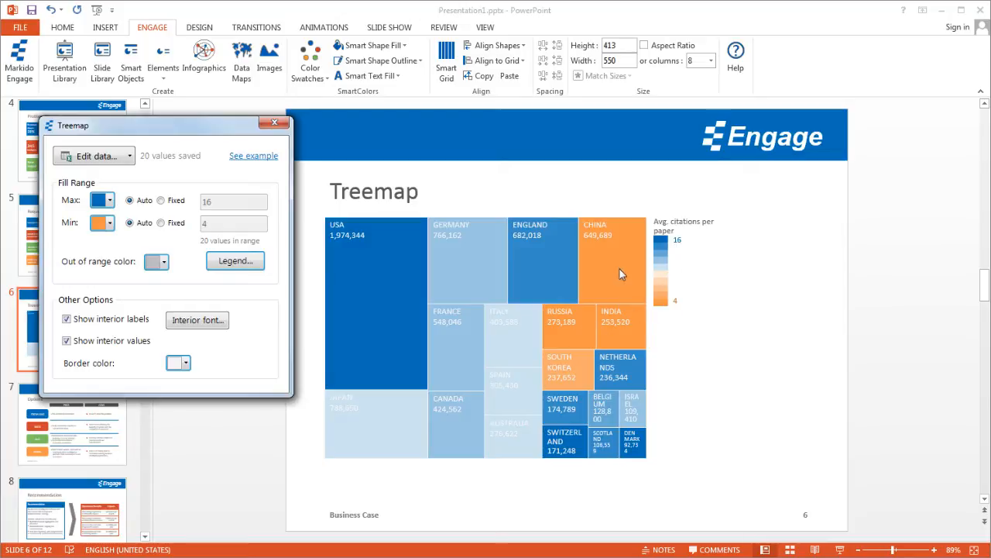
pyautogui.moveTo(616, 302)
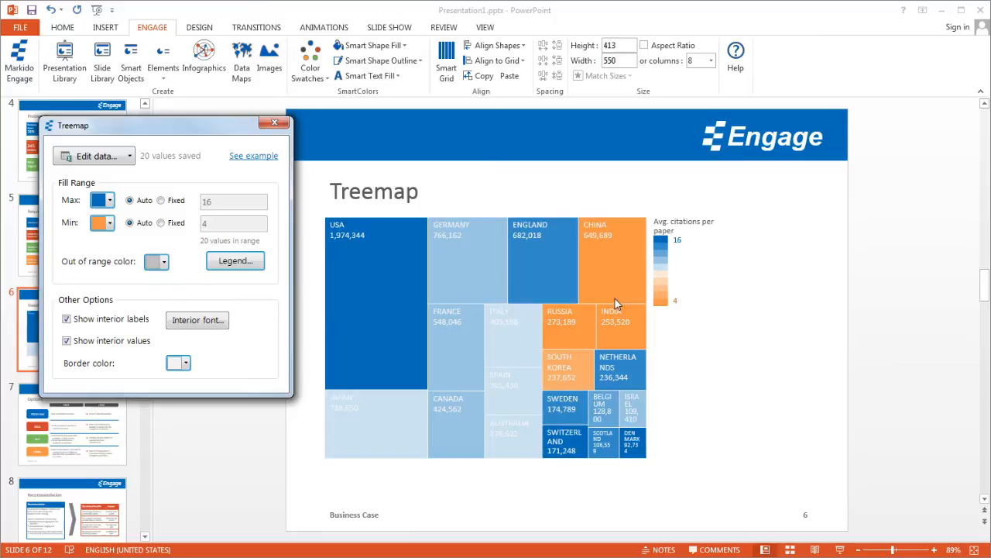
pyautogui.moveTo(171, 248)
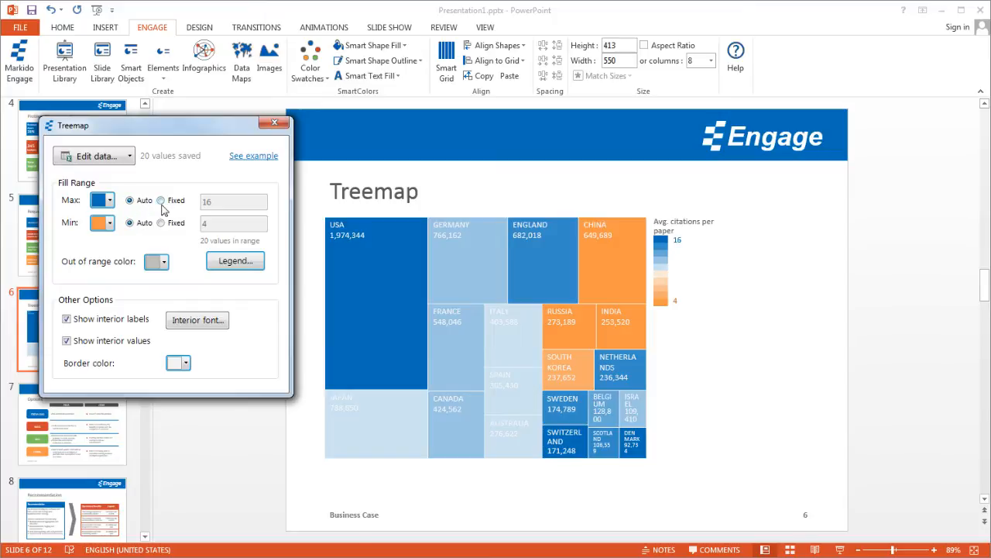
pyautogui.click(161, 199)
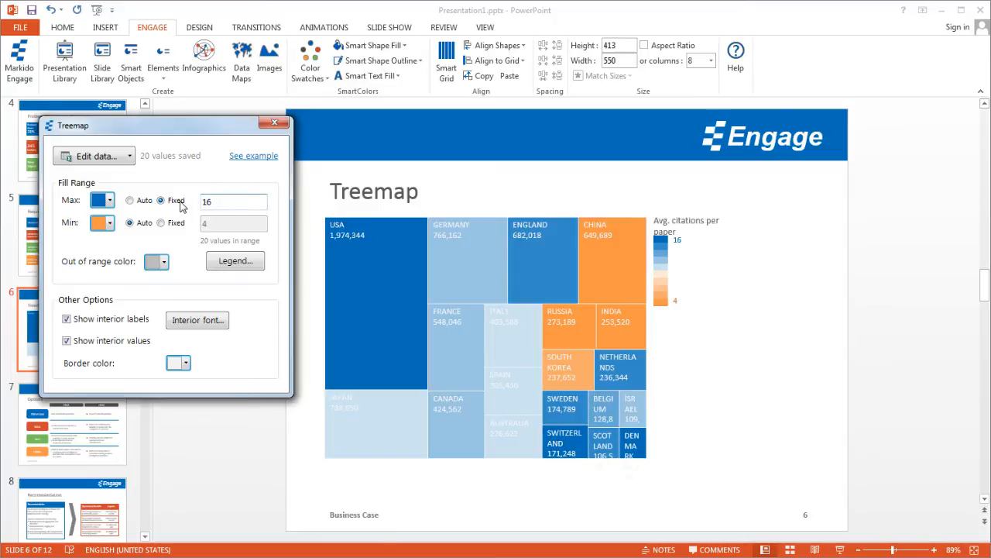
# Enter a fixed maximum fill value and set the out-of-range colour to dark grey.
pyautogui.tripleClick(232, 201)
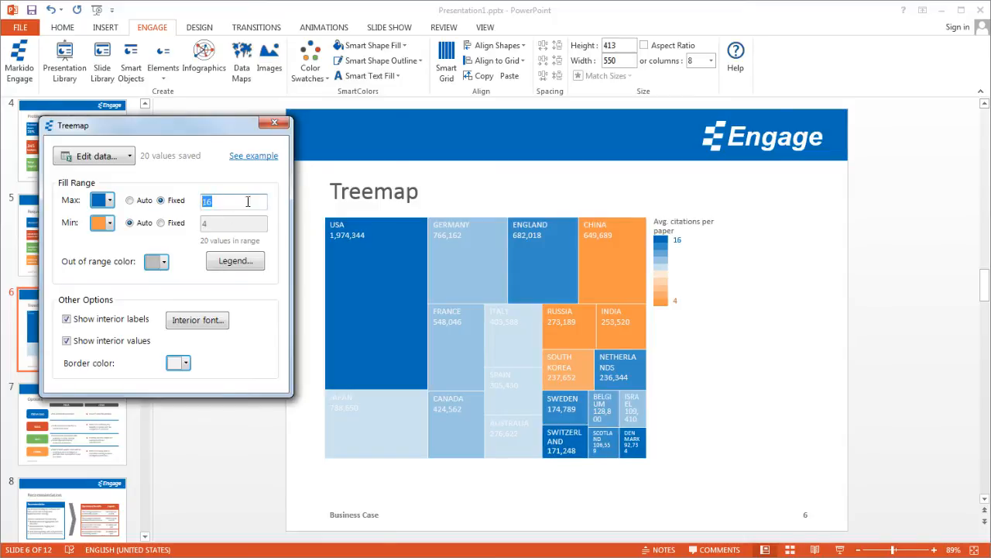
pyautogui.write('1')
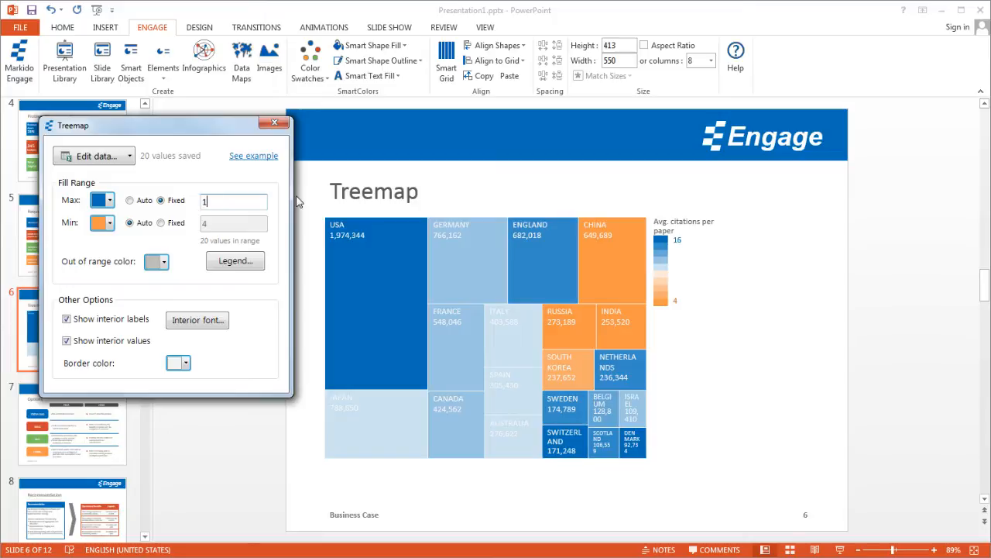
pyautogui.write('0')
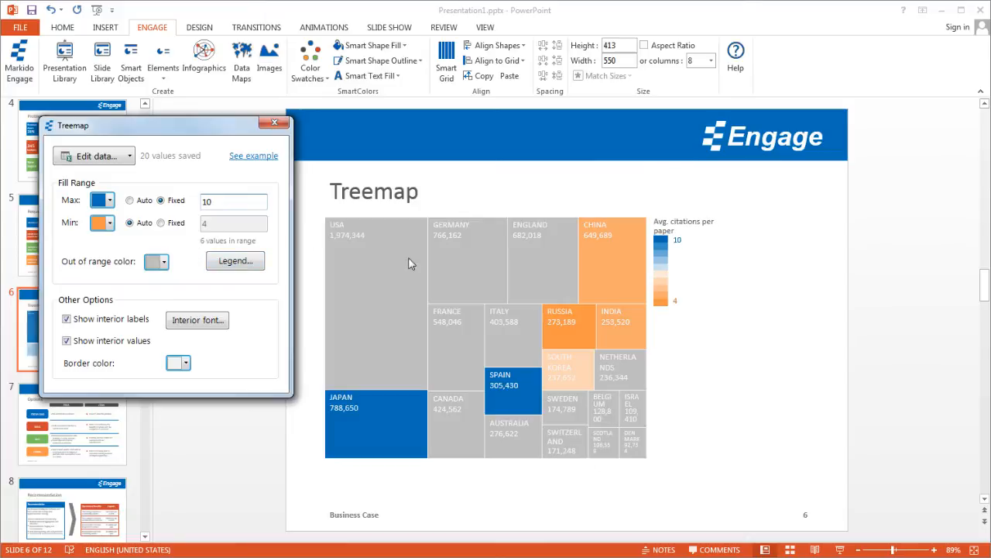
pyautogui.moveTo(511, 409)
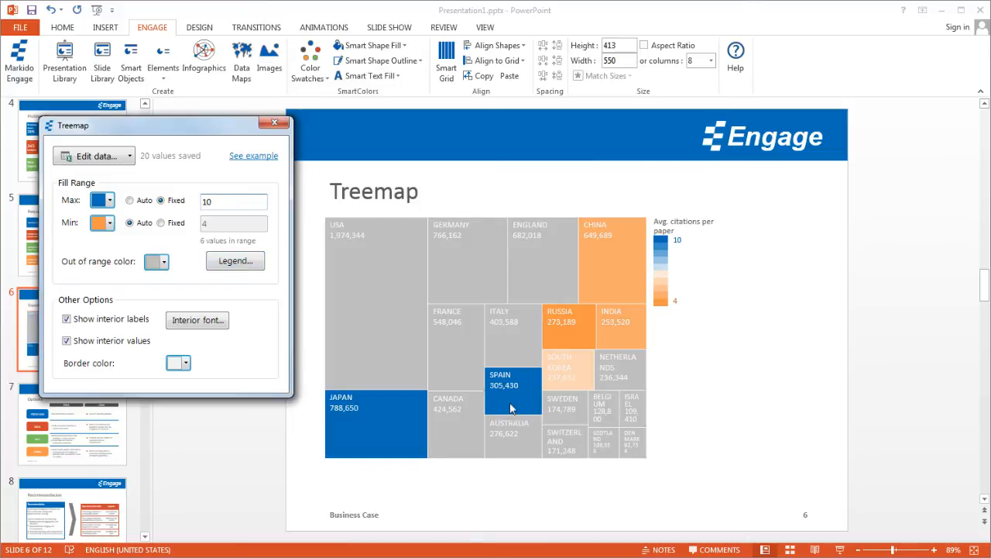
pyautogui.moveTo(471, 384)
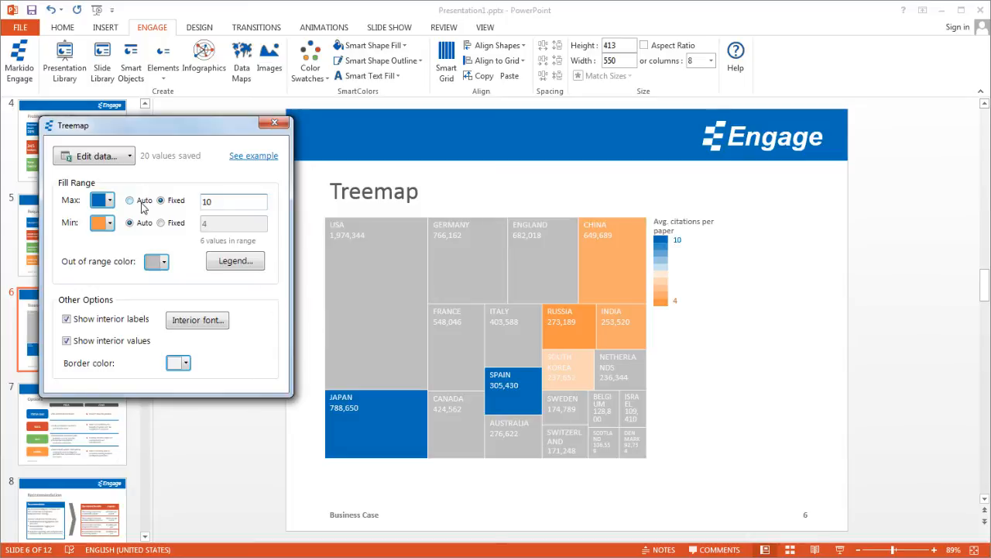
pyautogui.click(164, 260)
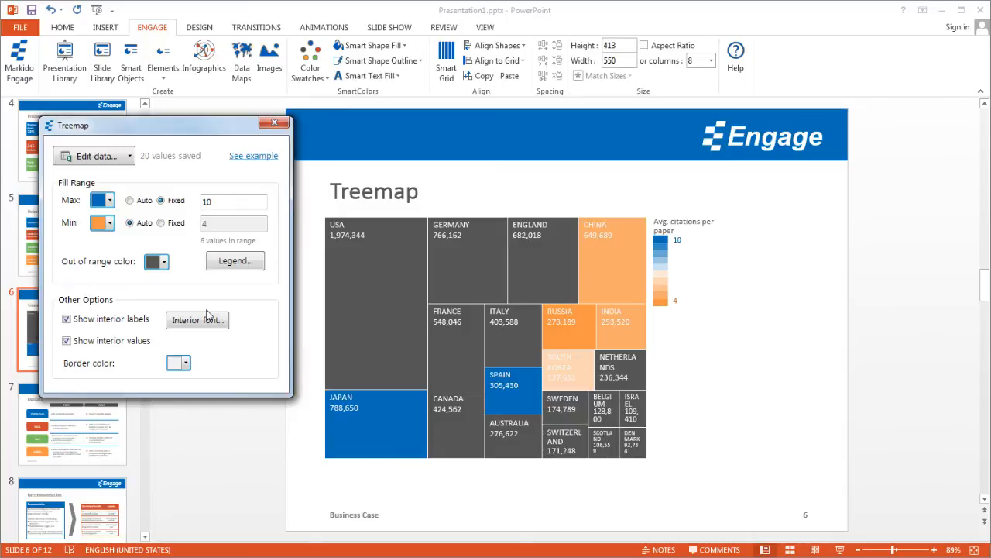
pyautogui.moveTo(678, 256)
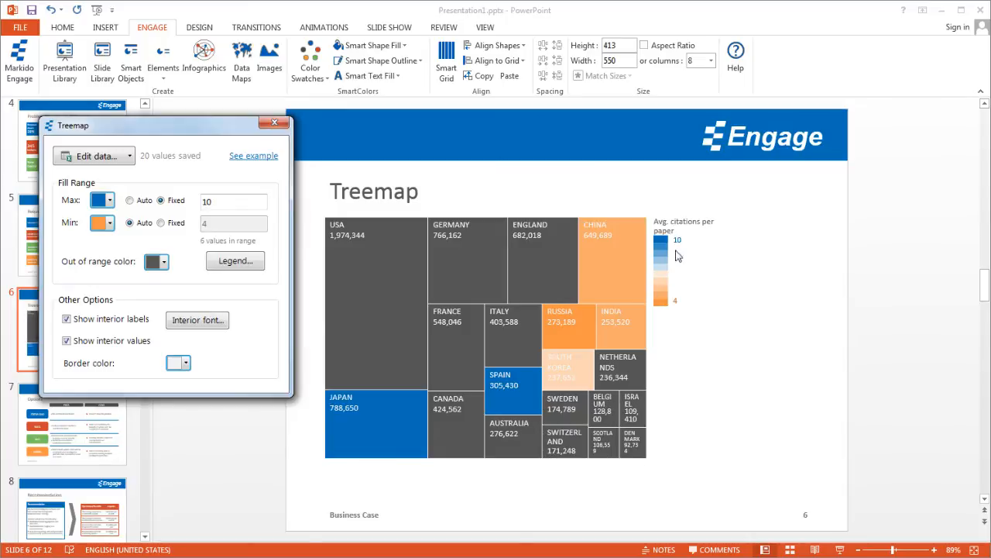
pyautogui.moveTo(663, 251)
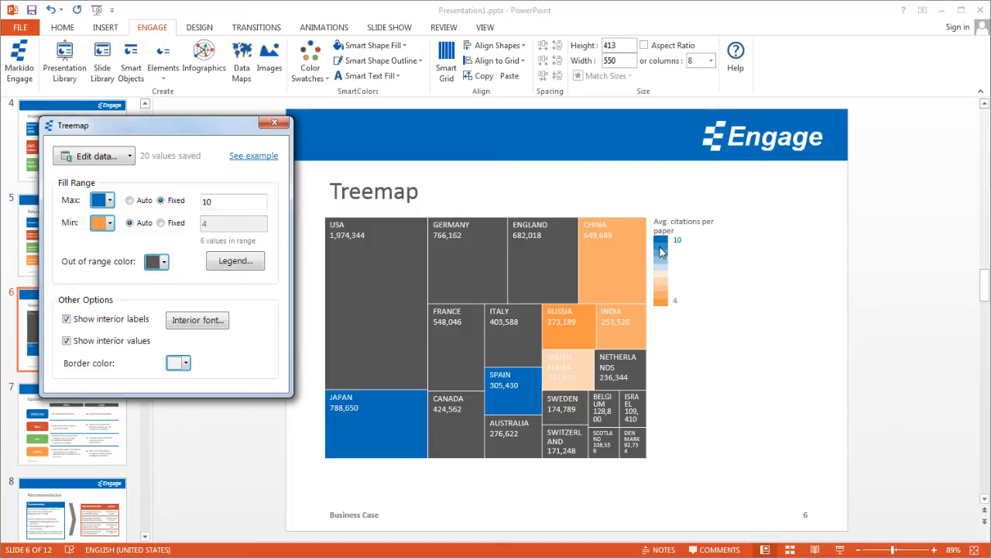
# Return the maximum fill value to Auto.
pyautogui.click(130, 199)
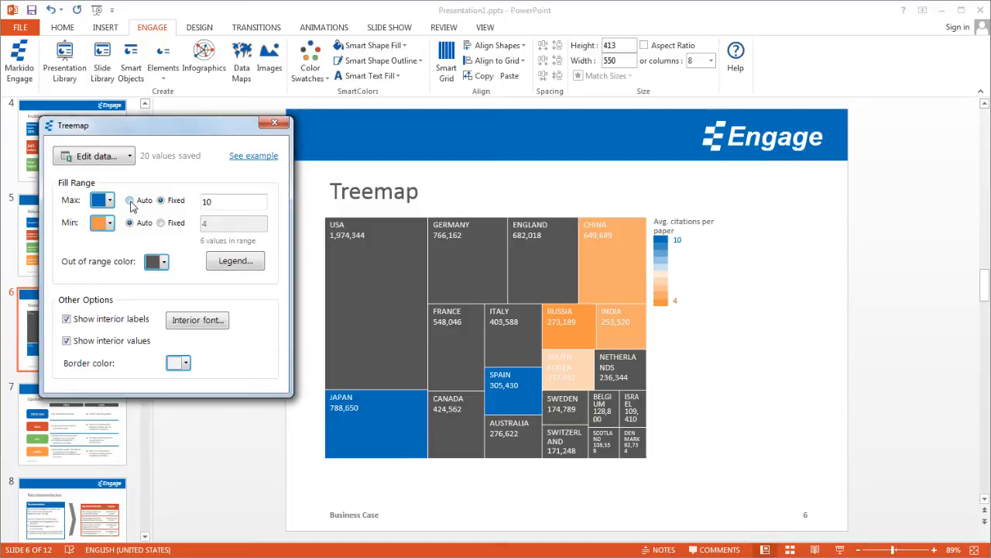
pyautogui.click(130, 202)
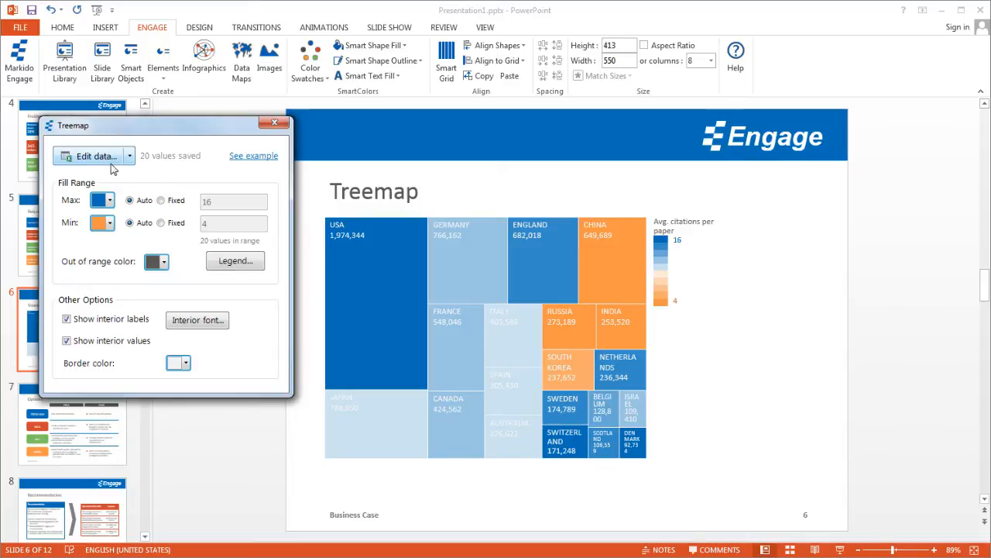
# Review the treemap's data workbook and its File options, then close Excel.
pyautogui.click(96, 155)
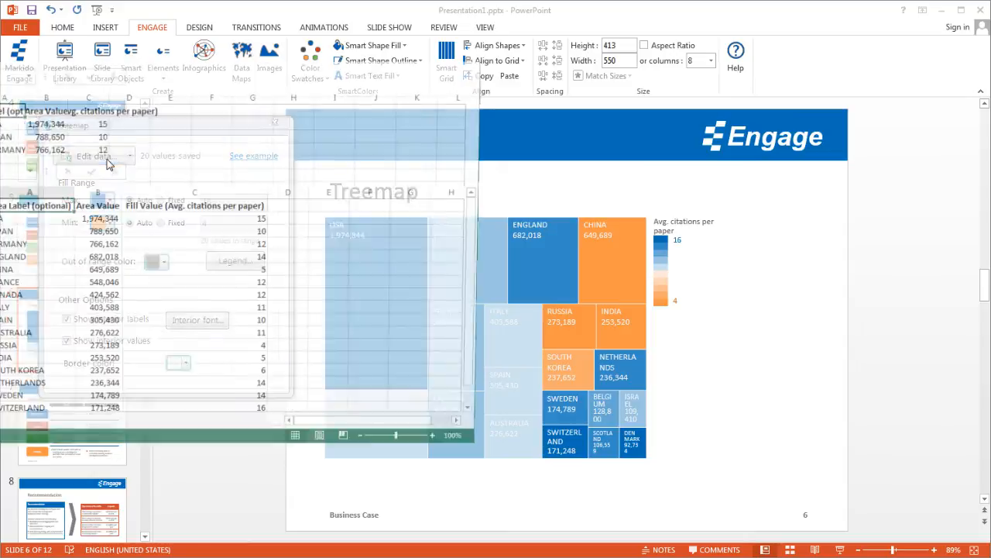
pyautogui.click(95, 155)
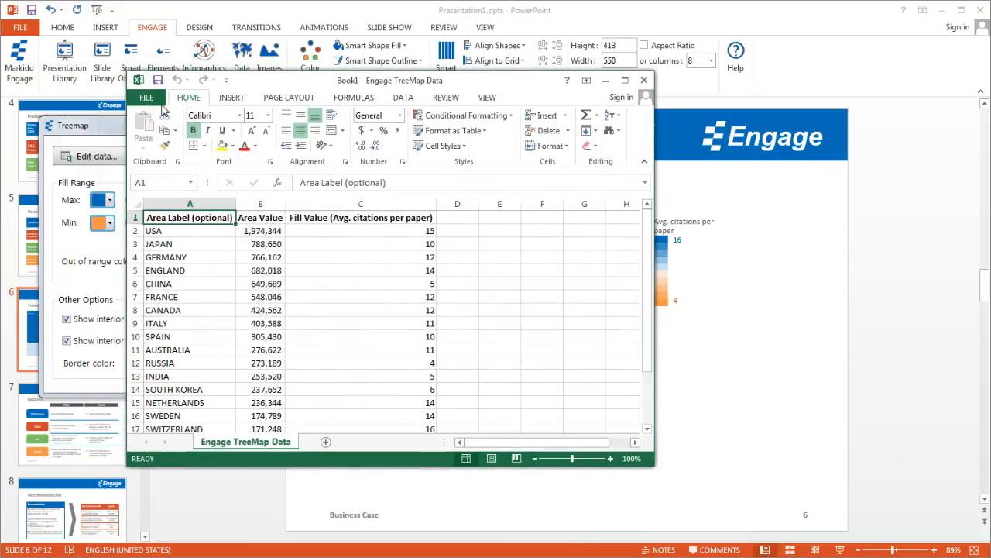
pyautogui.click(145, 96)
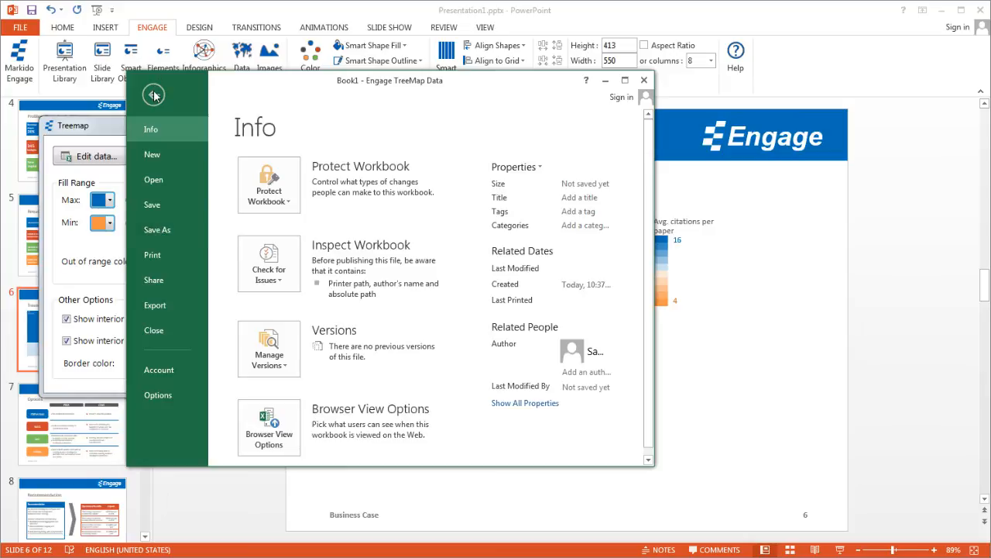
pyautogui.click(153, 95)
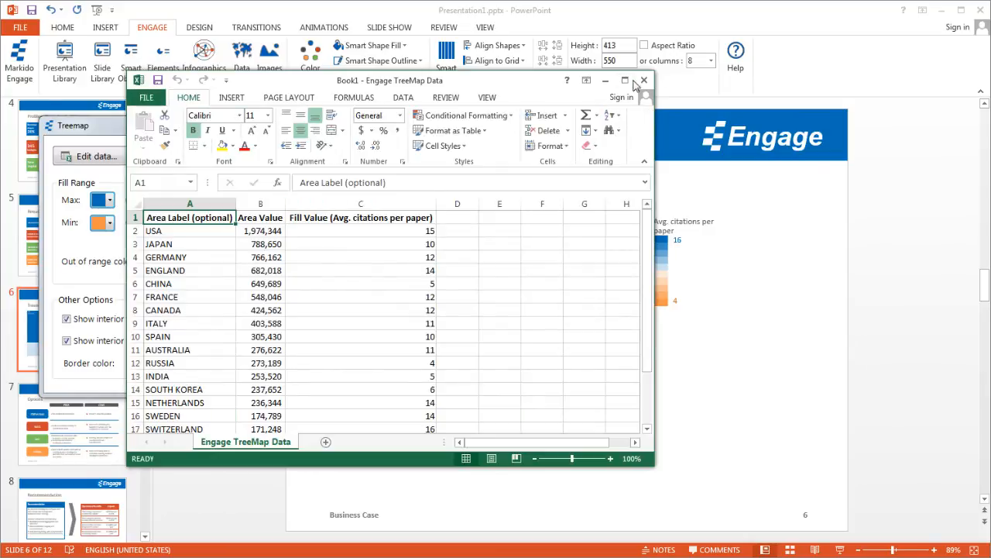
pyautogui.click(643, 81)
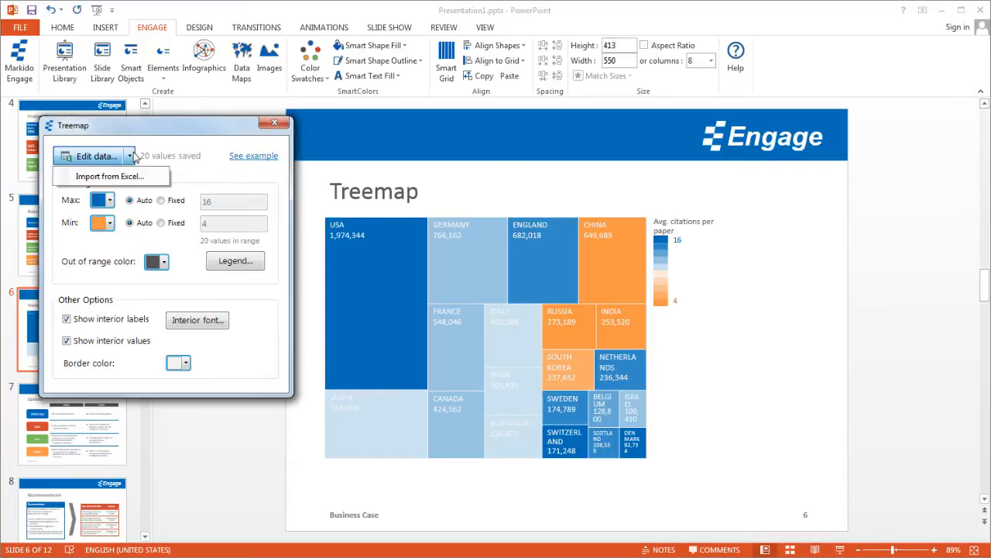
# Import Treemap.xlsx as the treemap's data via Import from Excel.
pyautogui.click(109, 176)
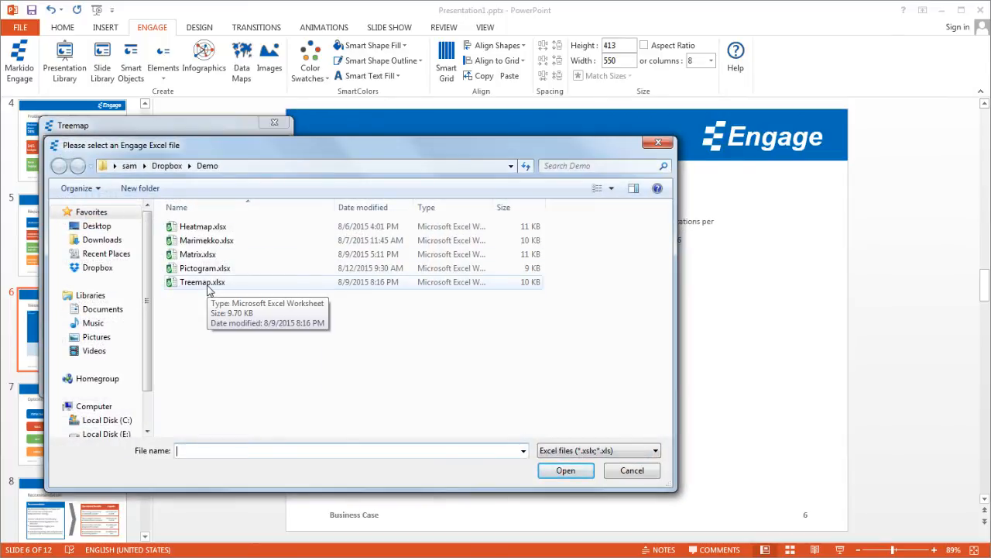
pyautogui.doubleClick(202, 282)
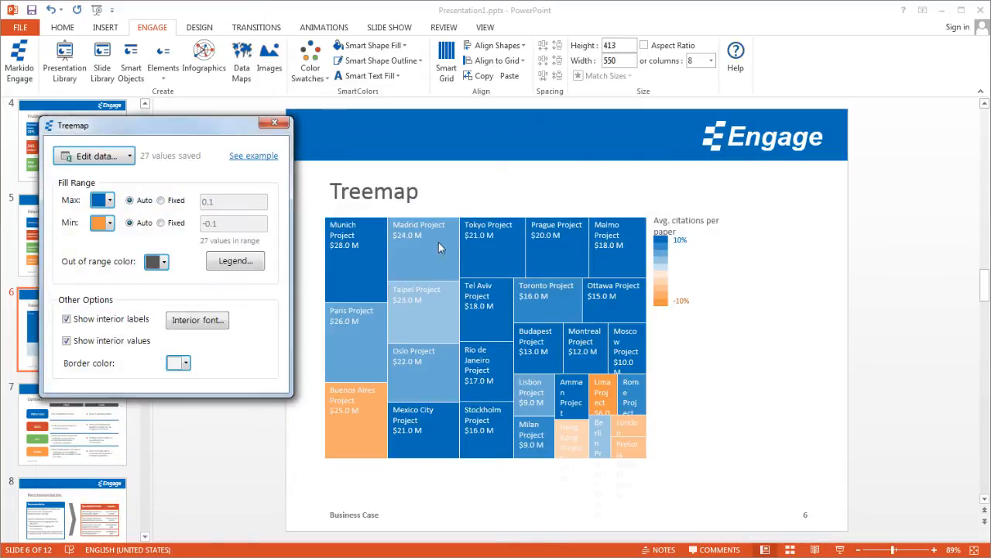
pyautogui.moveTo(394, 279)
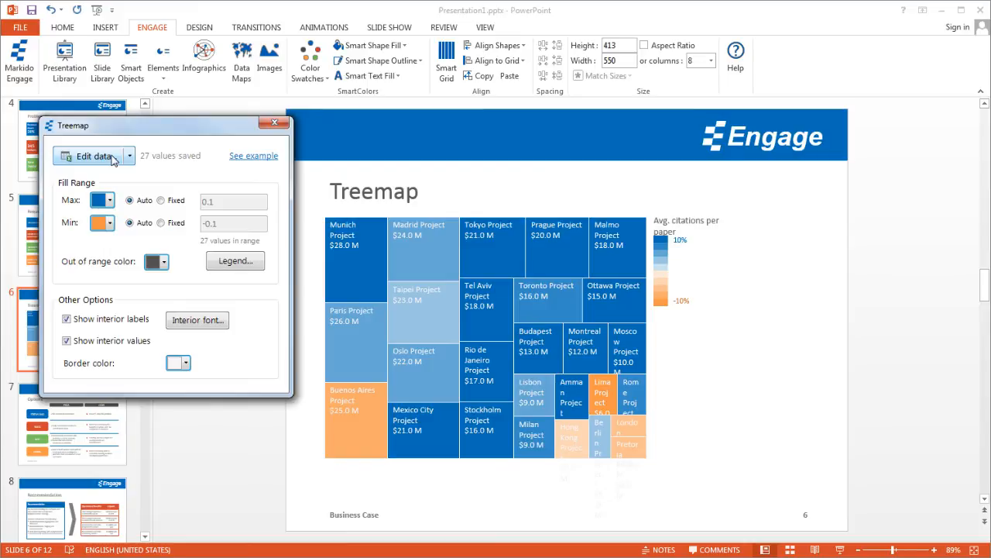
# Rename the data sheet's fill value header to 'Fill Value (Profit Margin)'.
pyautogui.click(93, 155)
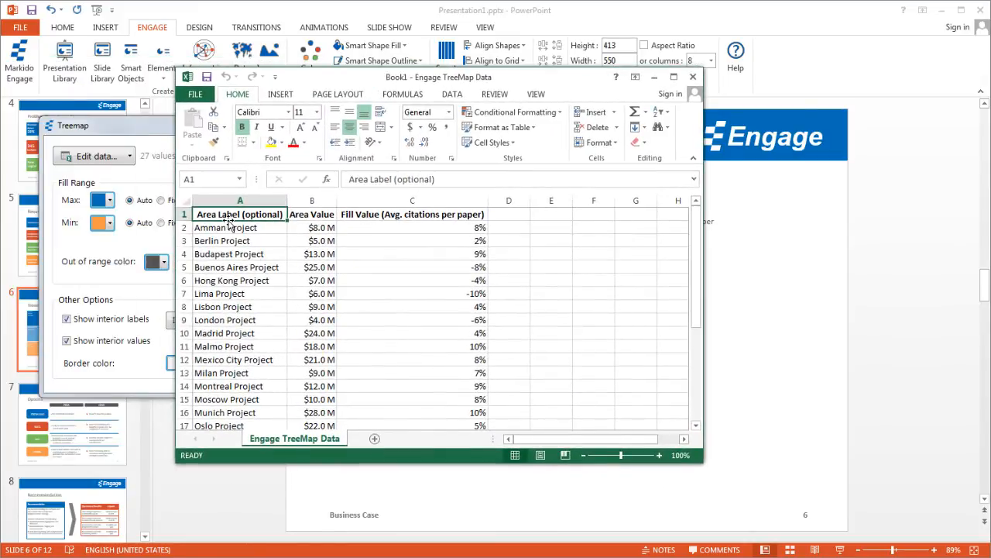
pyautogui.moveTo(232, 240)
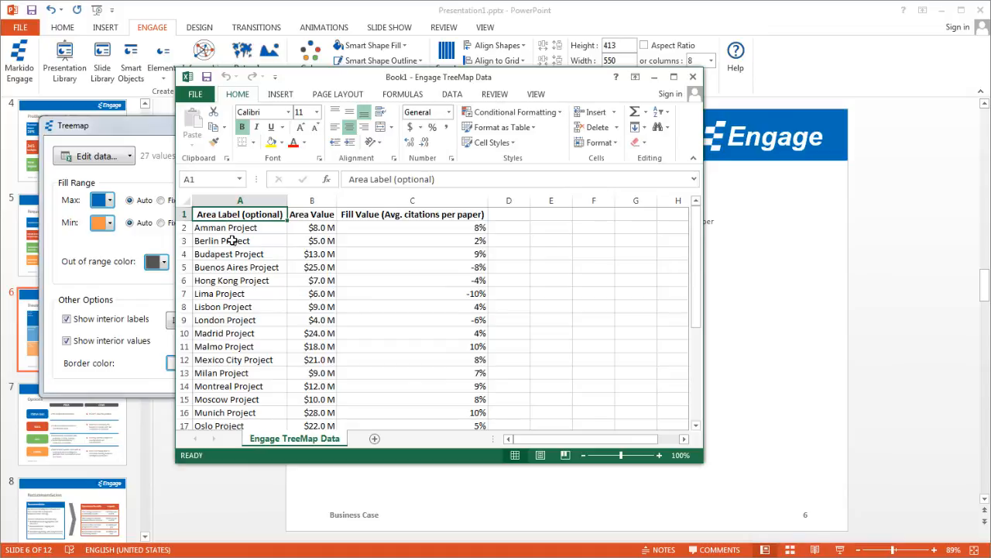
pyautogui.click(312, 200)
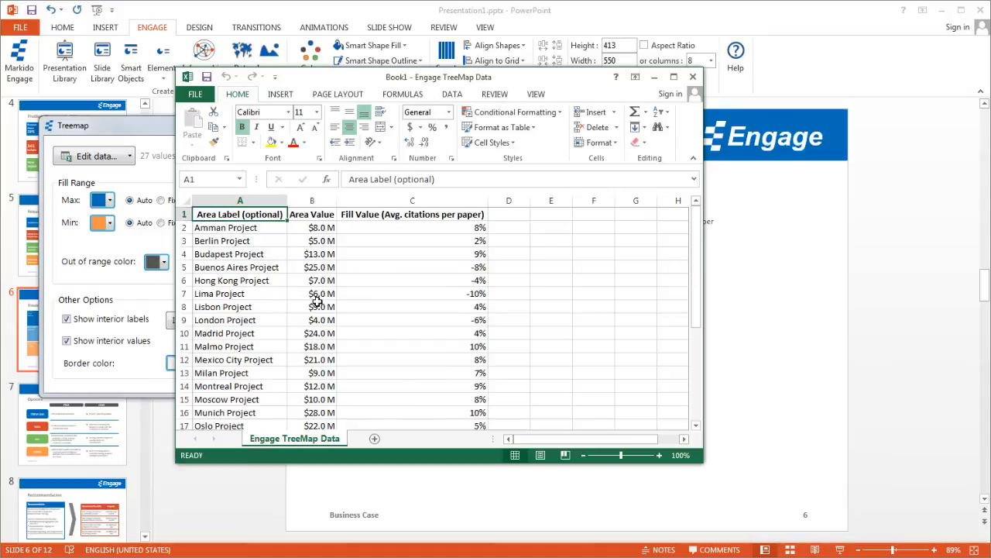
pyautogui.moveTo(415, 216)
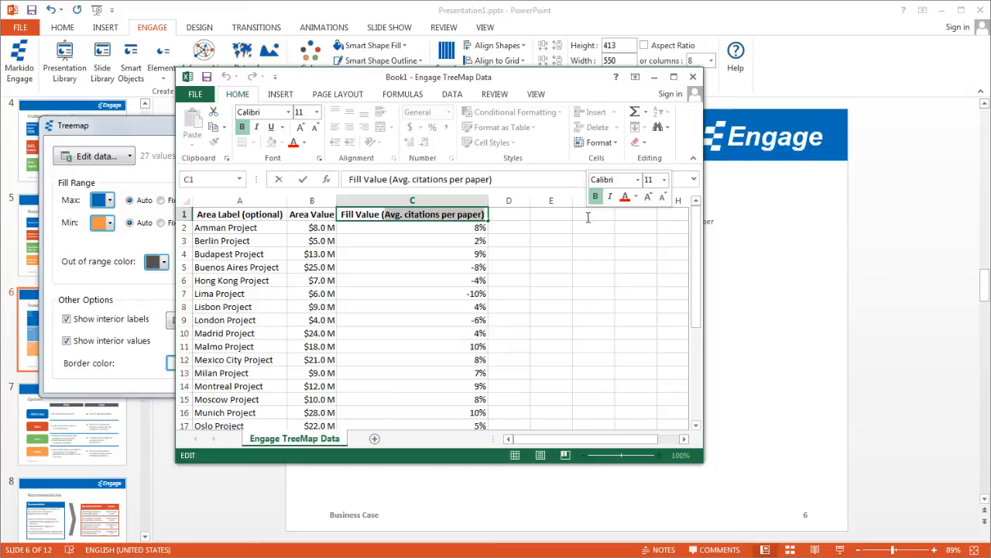
pyautogui.write('Fill Value (Profit')
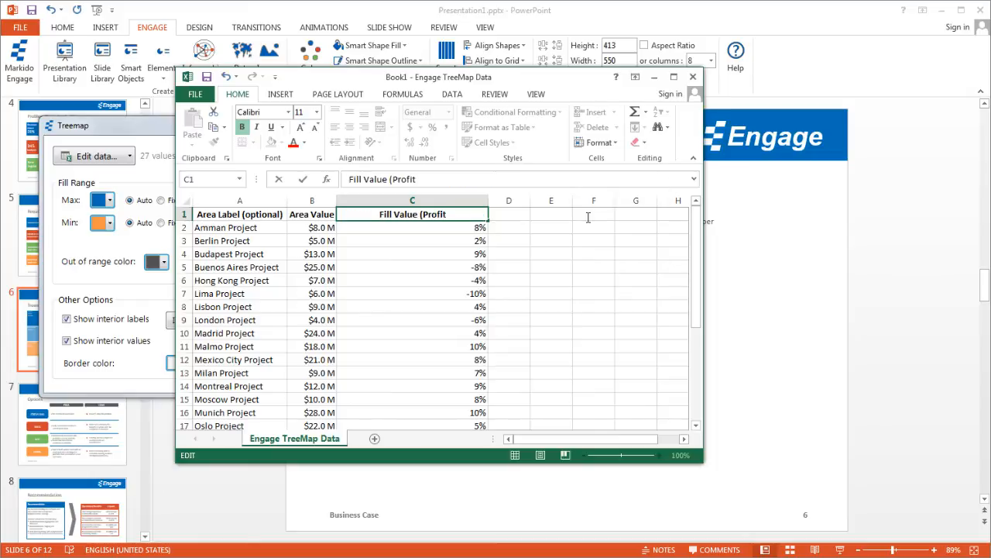
pyautogui.write('Margin')
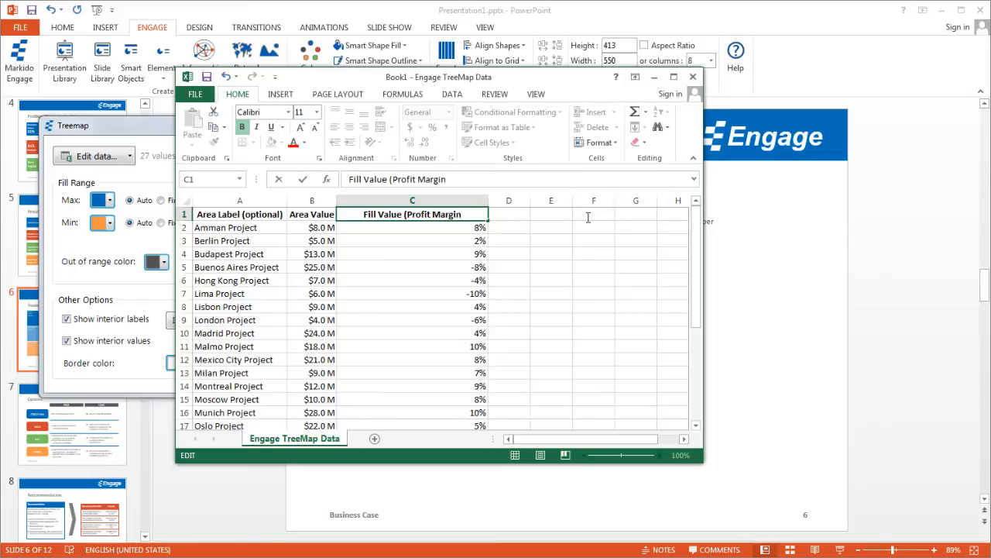
pyautogui.click(412, 226)
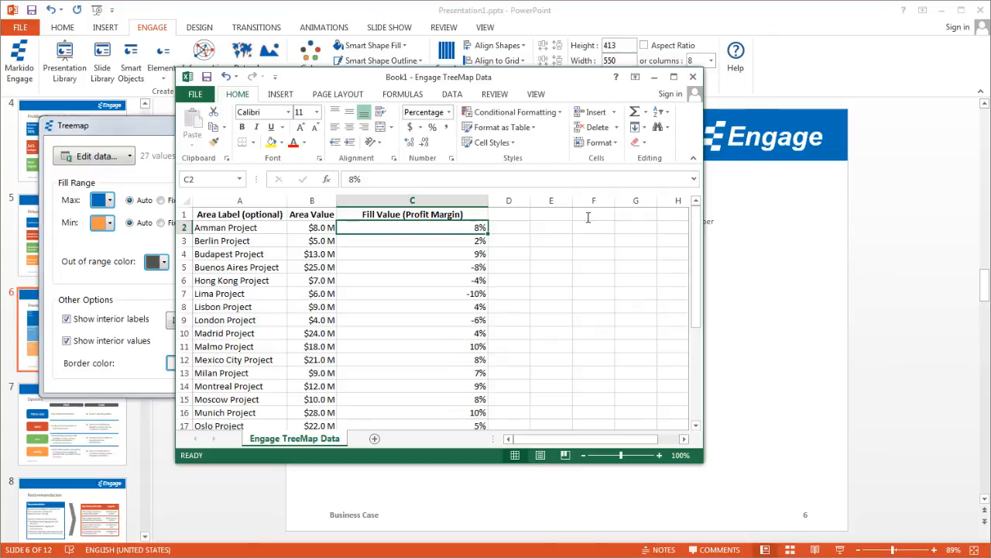
pyautogui.moveTo(588, 257)
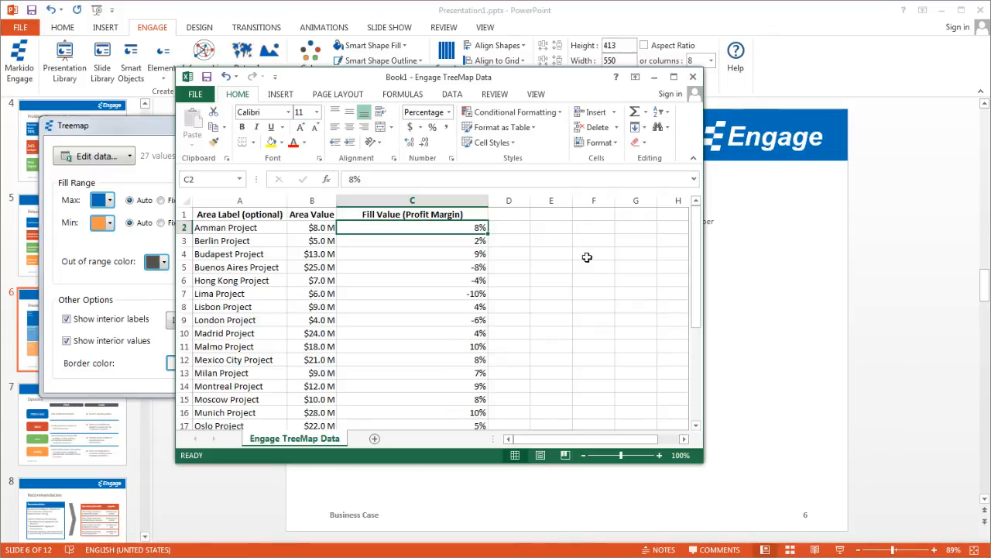
pyautogui.moveTo(491, 201)
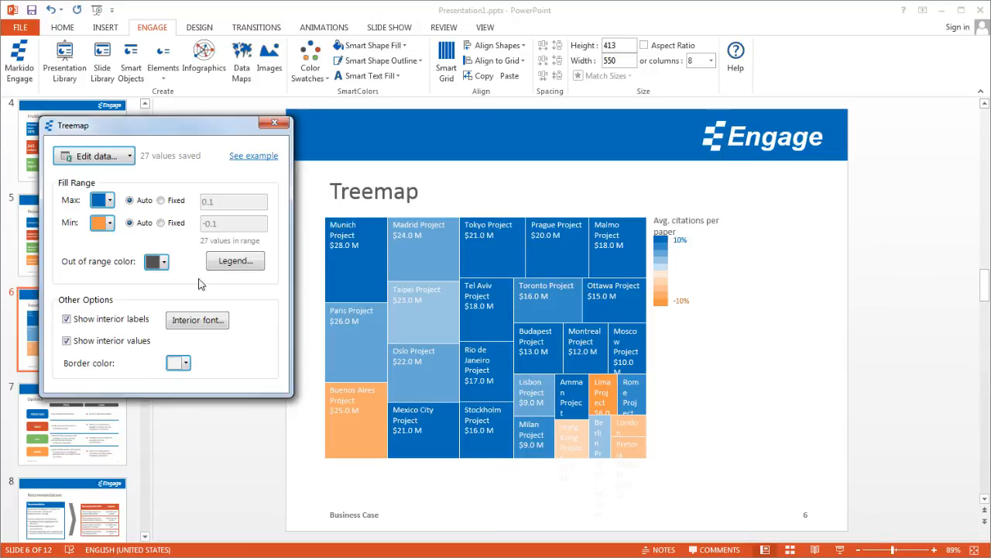
# Set the Color Range Legend title to 'Profit Margin'.
pyautogui.click(236, 261)
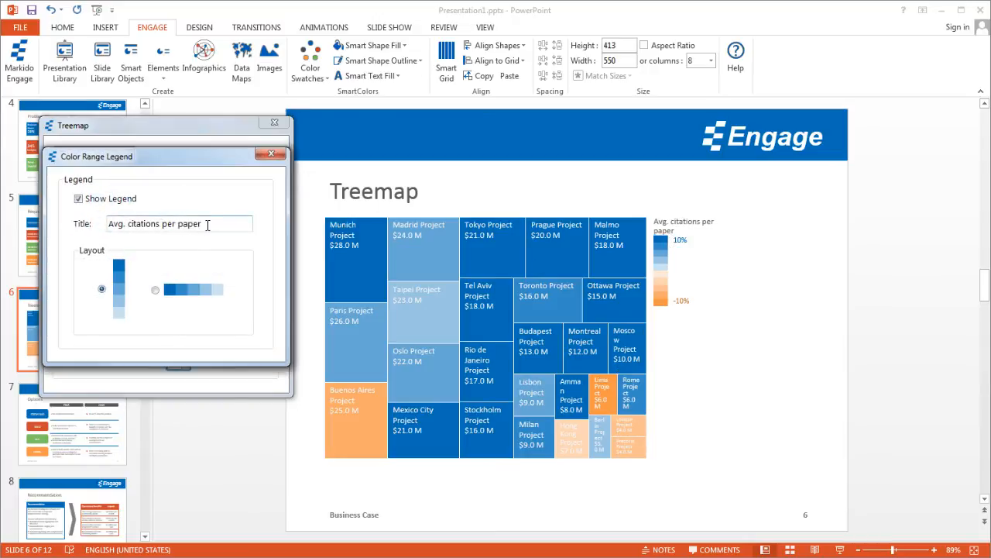
pyautogui.write('Profit Margin')
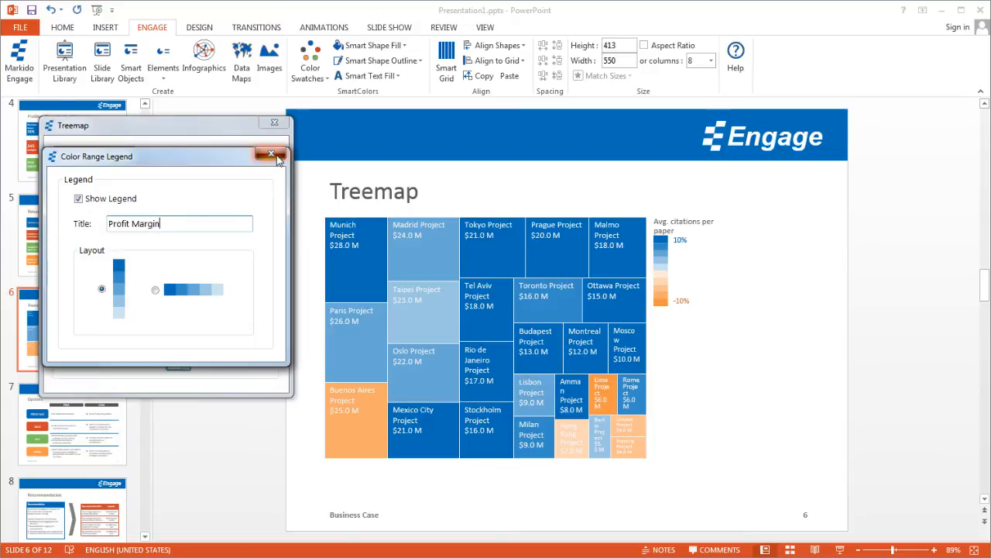
pyautogui.click(271, 155)
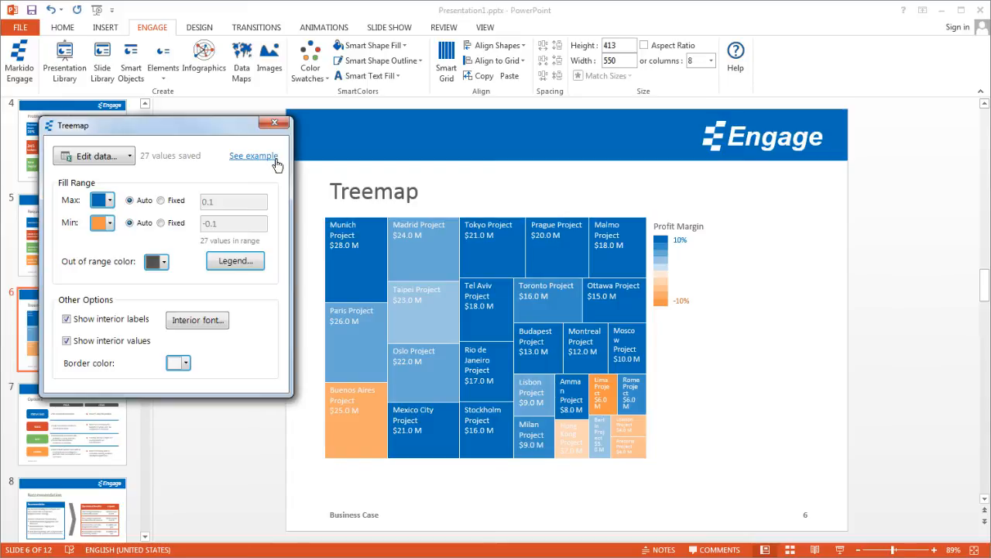
pyautogui.moveTo(353, 244)
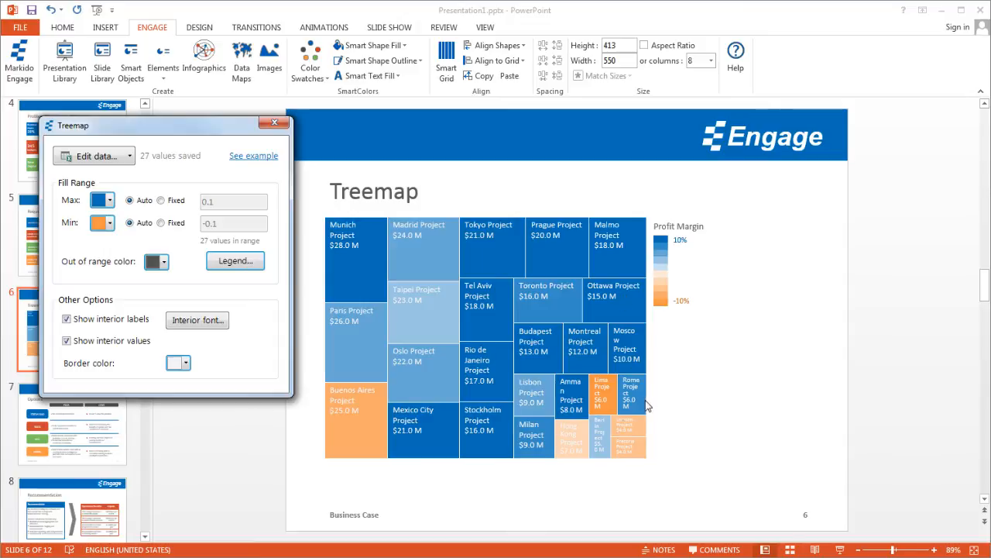
pyautogui.moveTo(595, 440)
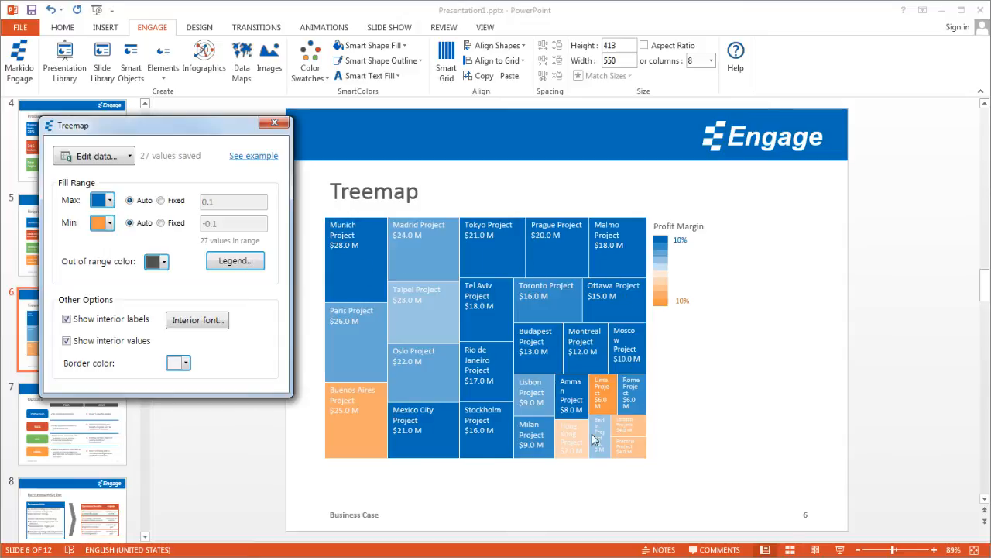
pyautogui.moveTo(349, 266)
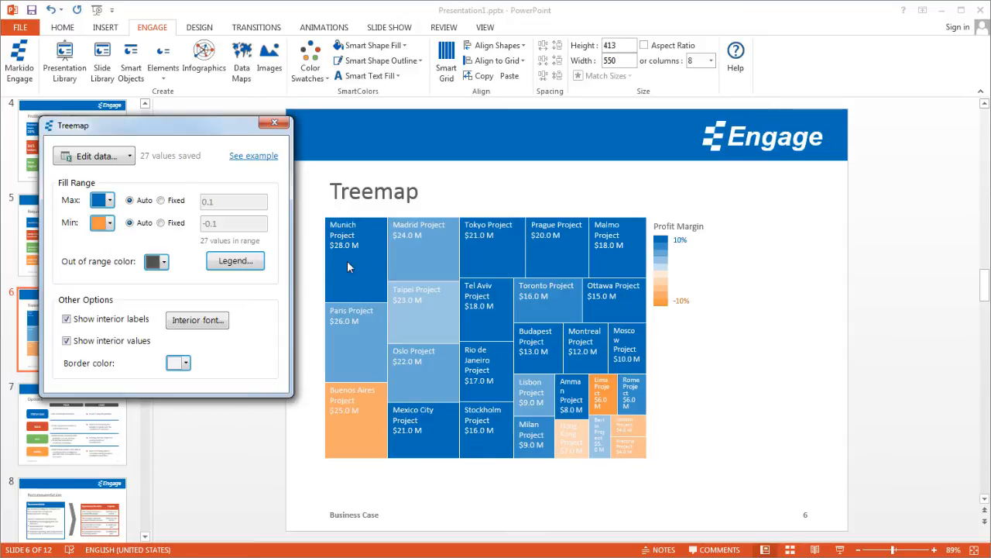
pyautogui.moveTo(415, 241)
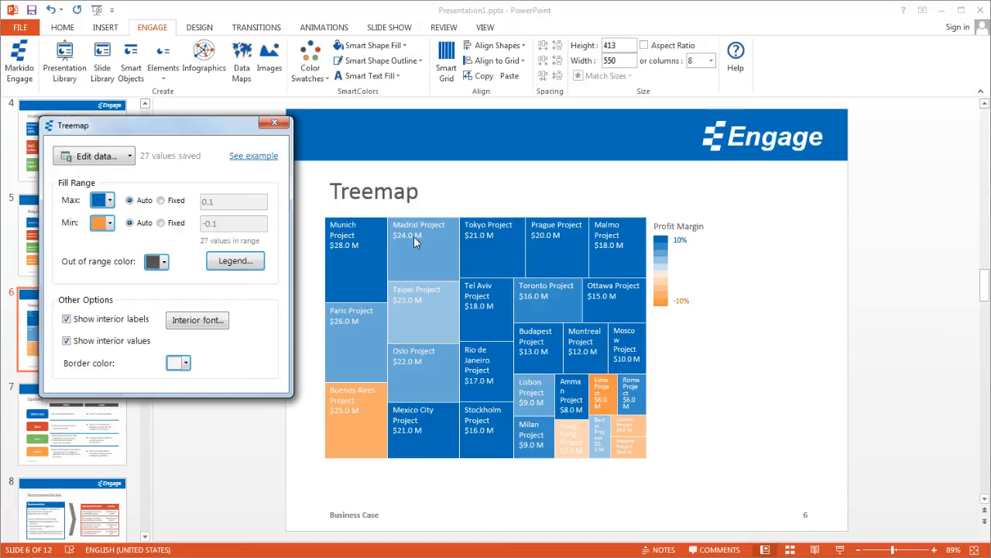
pyautogui.moveTo(360, 248)
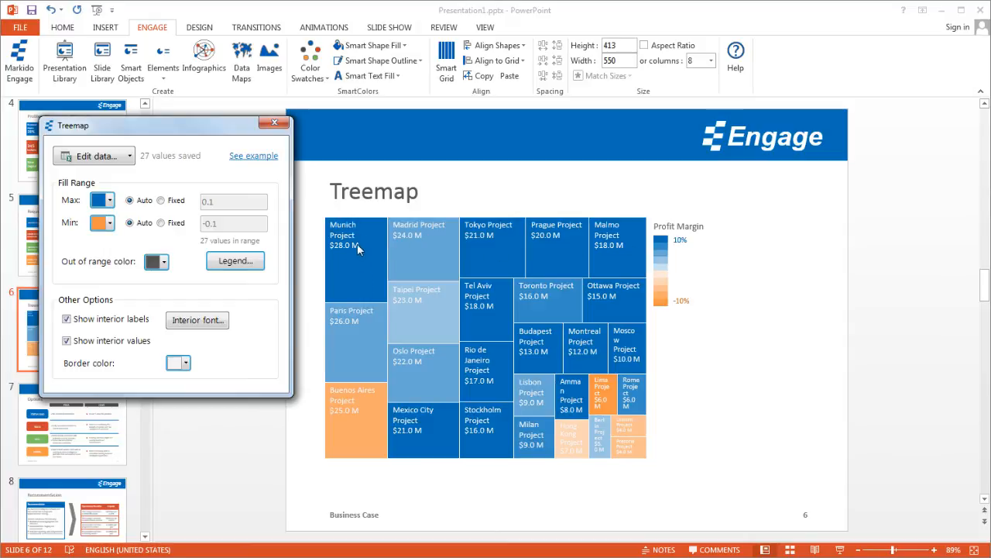
pyautogui.moveTo(326, 223)
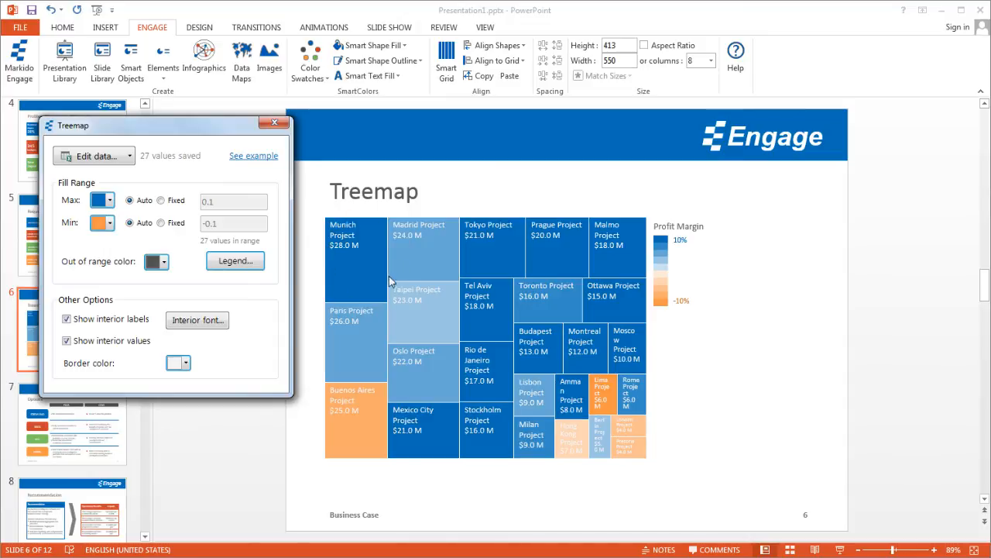
pyautogui.moveTo(366, 427)
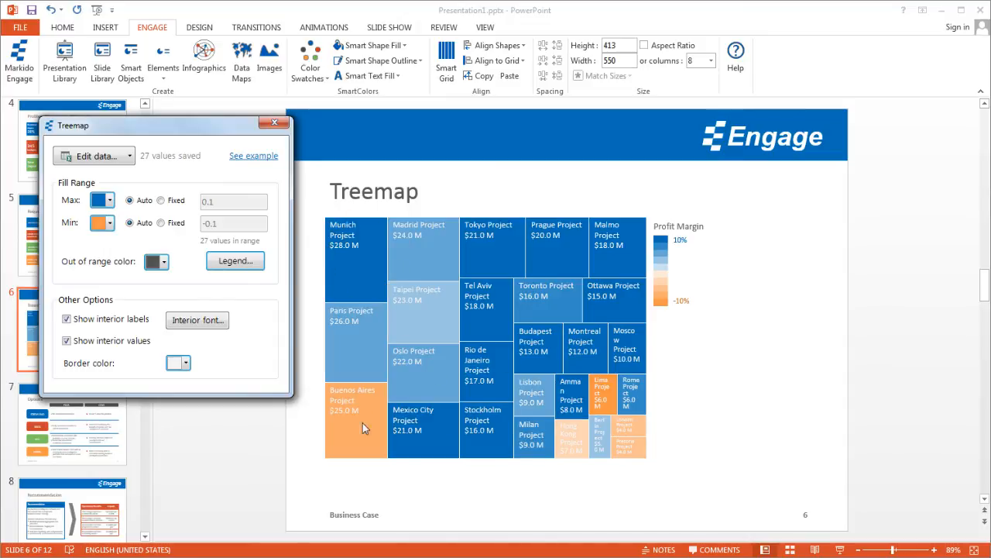
pyautogui.moveTo(619, 421)
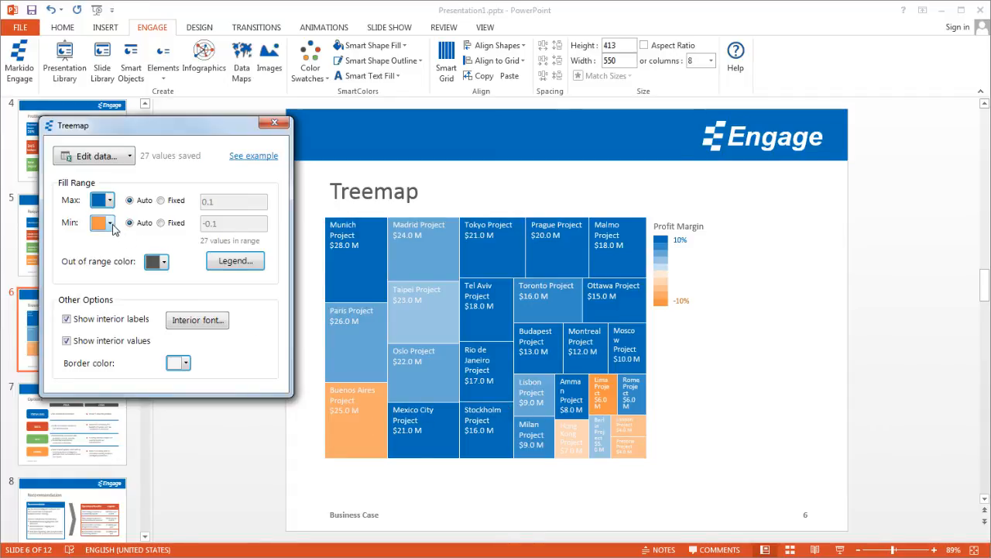
# Choose red as the treemap's Min fill colour so low-margin projects shade red.
pyautogui.click(111, 223)
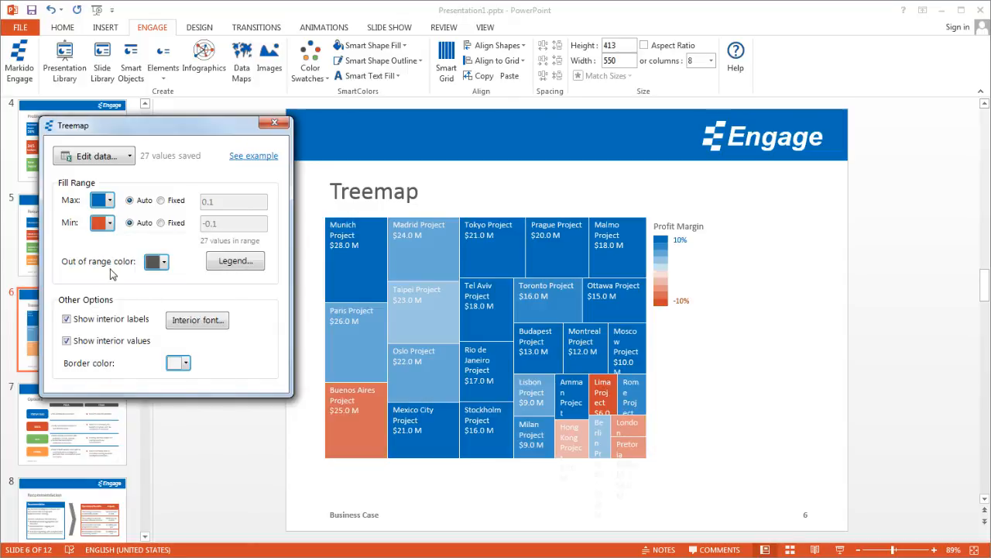
pyautogui.moveTo(257, 331)
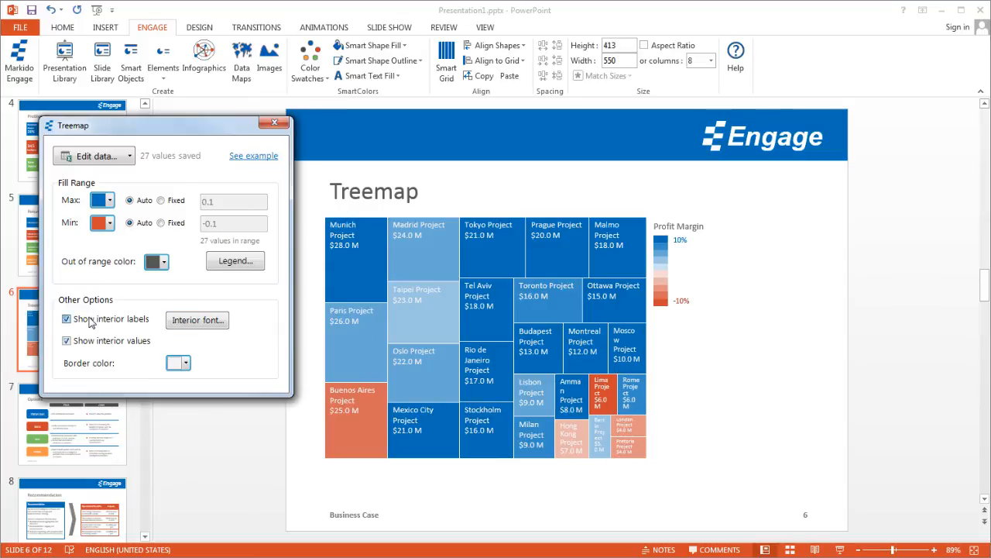
pyautogui.click(66, 319)
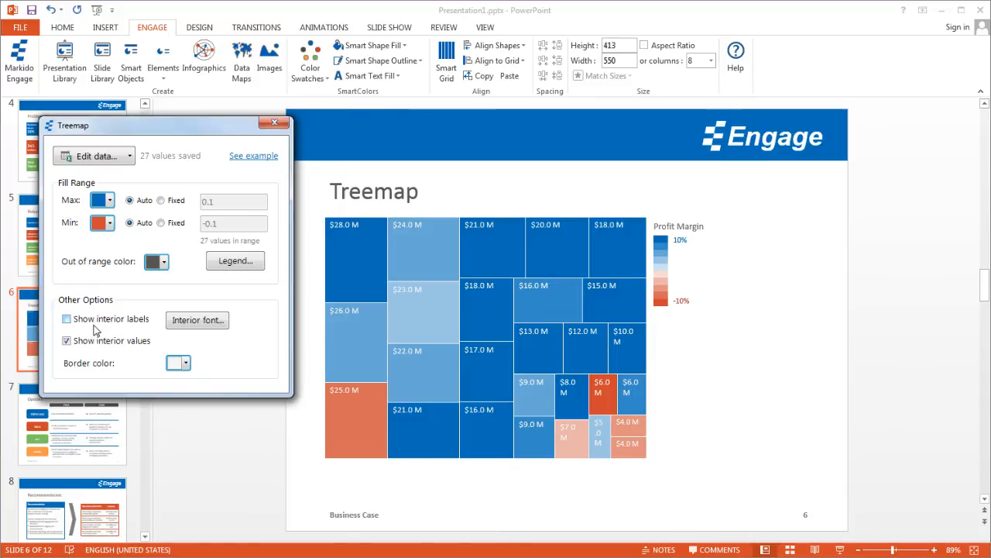
pyautogui.click(65, 319)
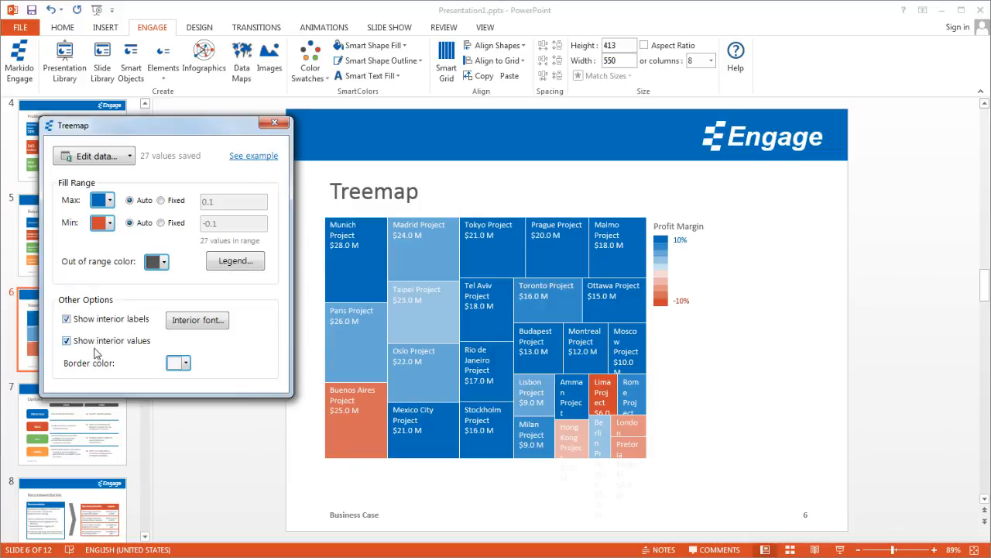
pyautogui.click(65, 341)
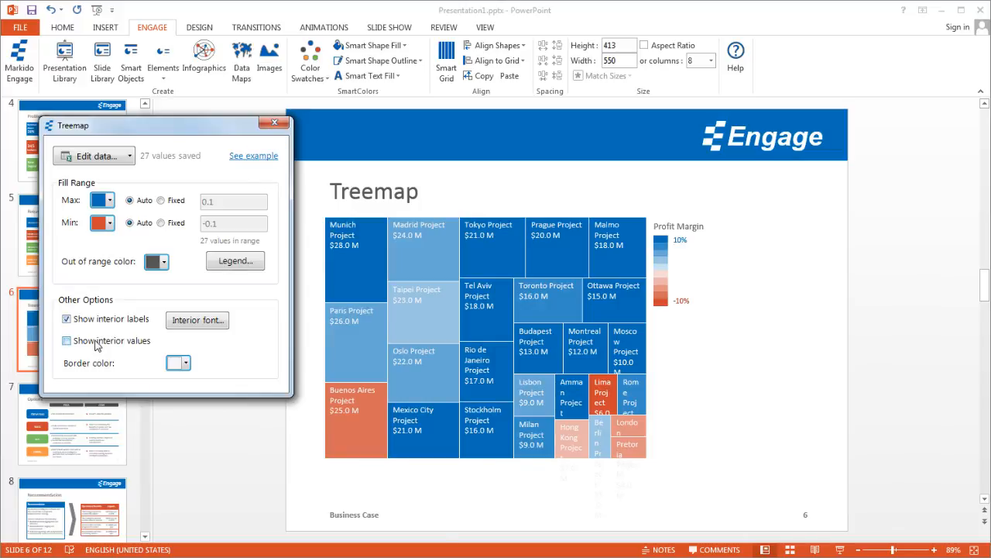
pyautogui.click(67, 341)
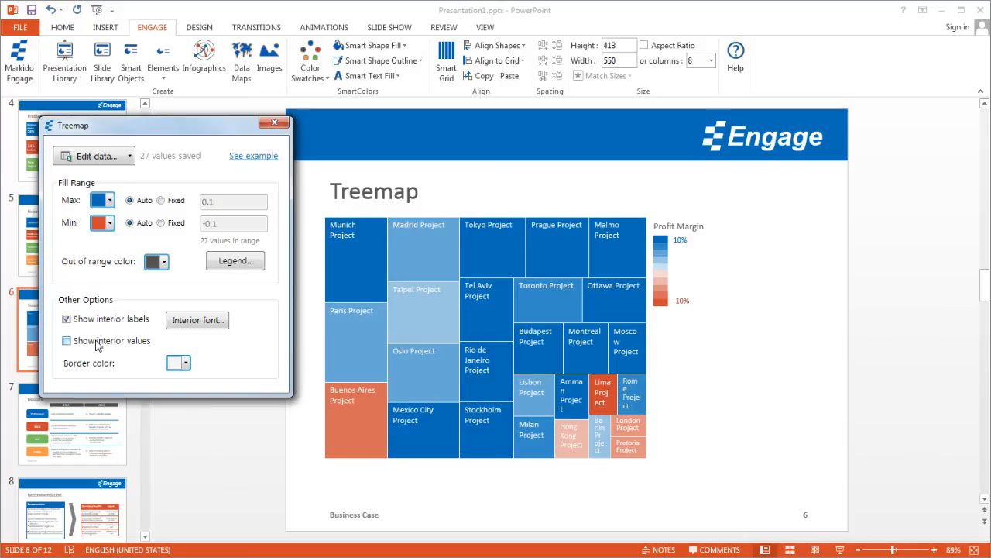
pyautogui.click(65, 340)
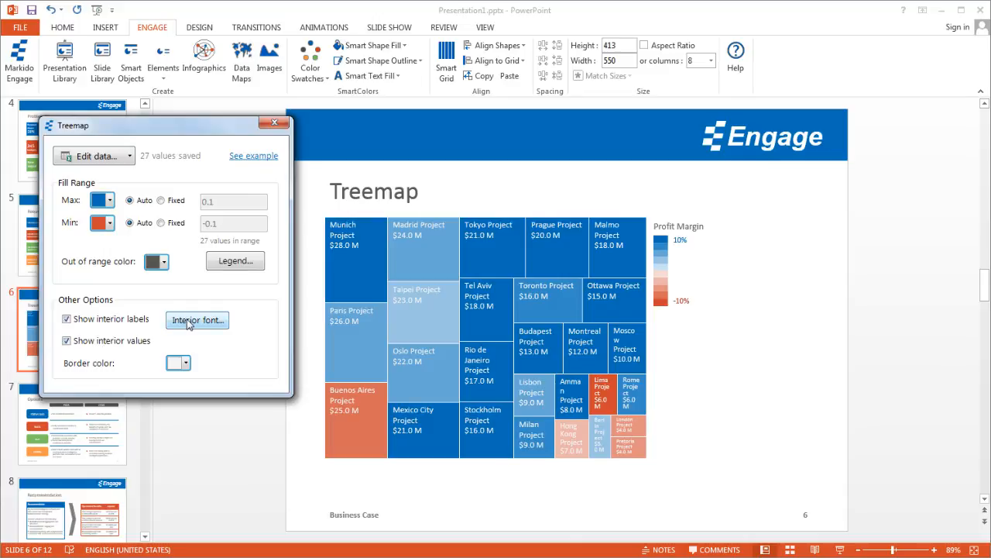
# Raise the treemap interior font size from 11 to 12 in Font Configuration.
pyautogui.click(196, 319)
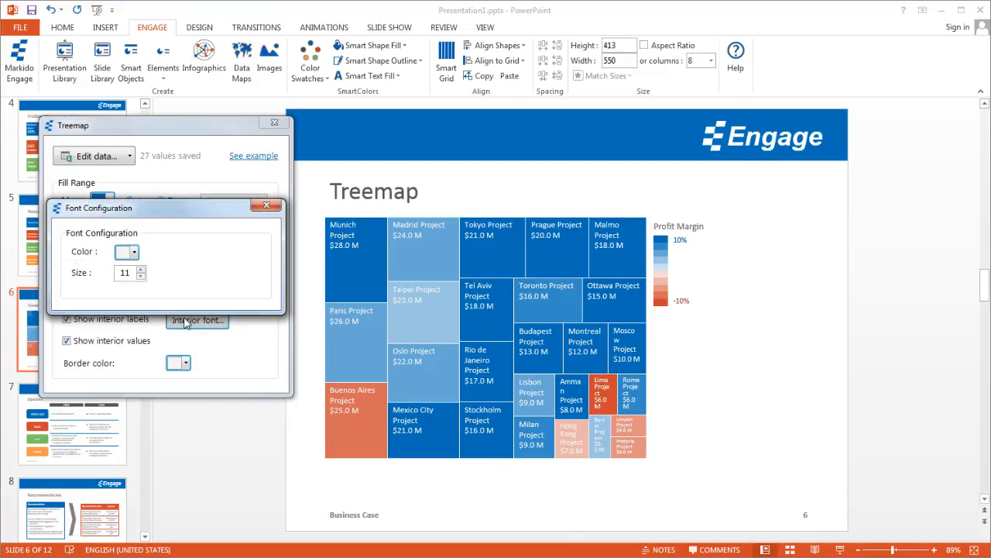
pyautogui.moveTo(151, 279)
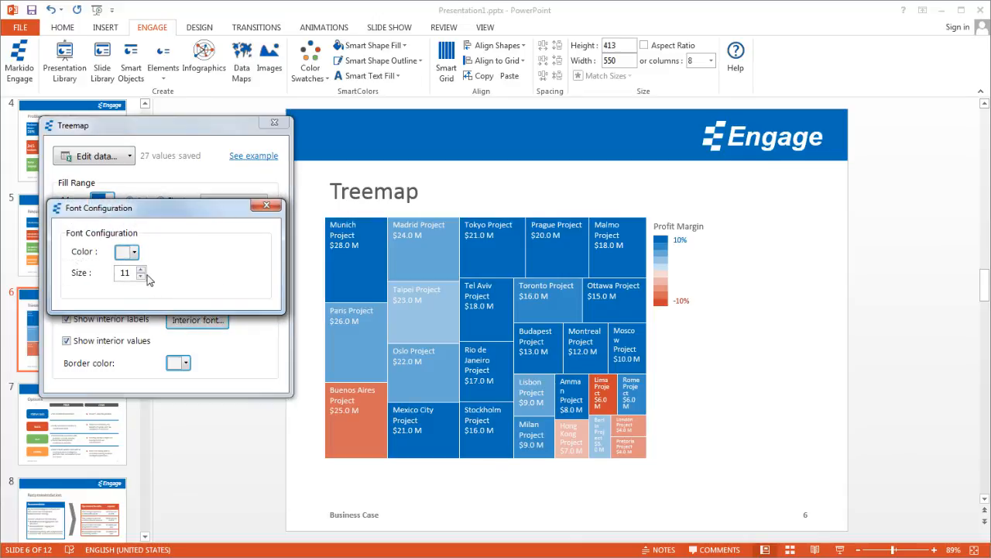
pyautogui.click(142, 269)
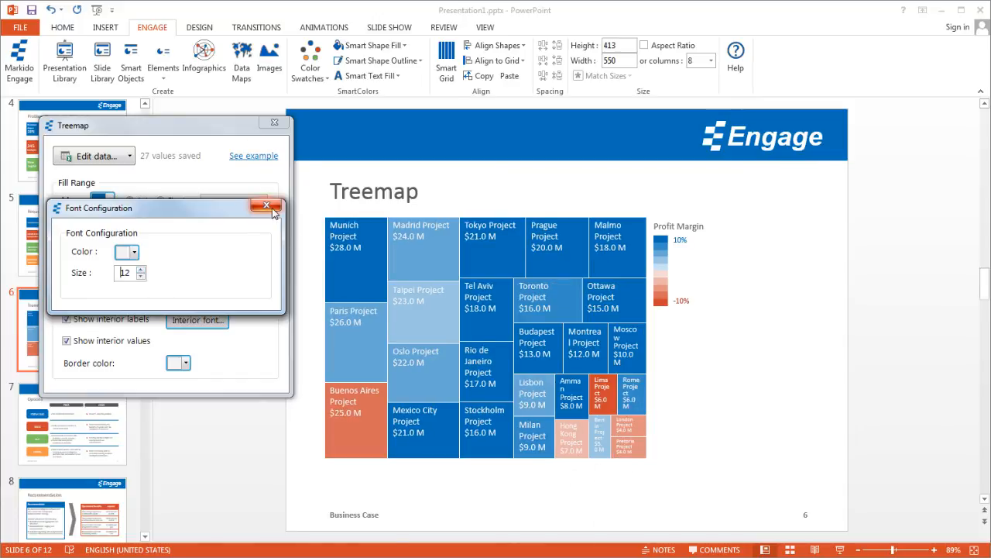
pyautogui.click(267, 208)
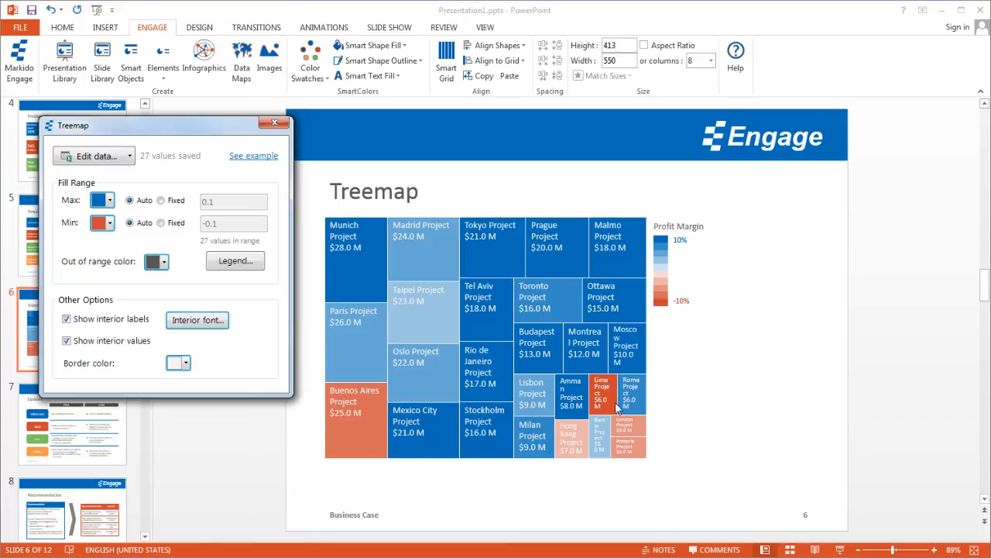
pyautogui.moveTo(323, 394)
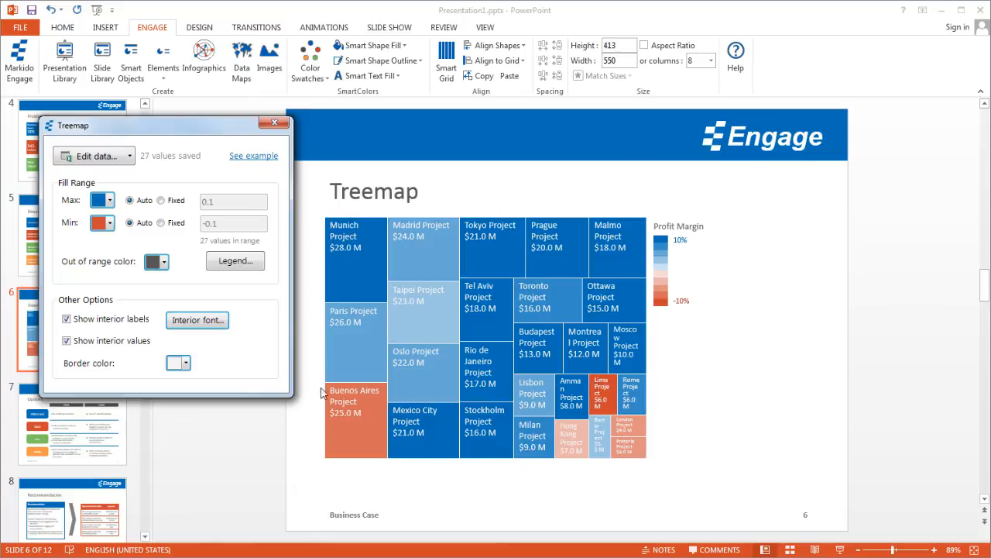
pyautogui.moveTo(200, 365)
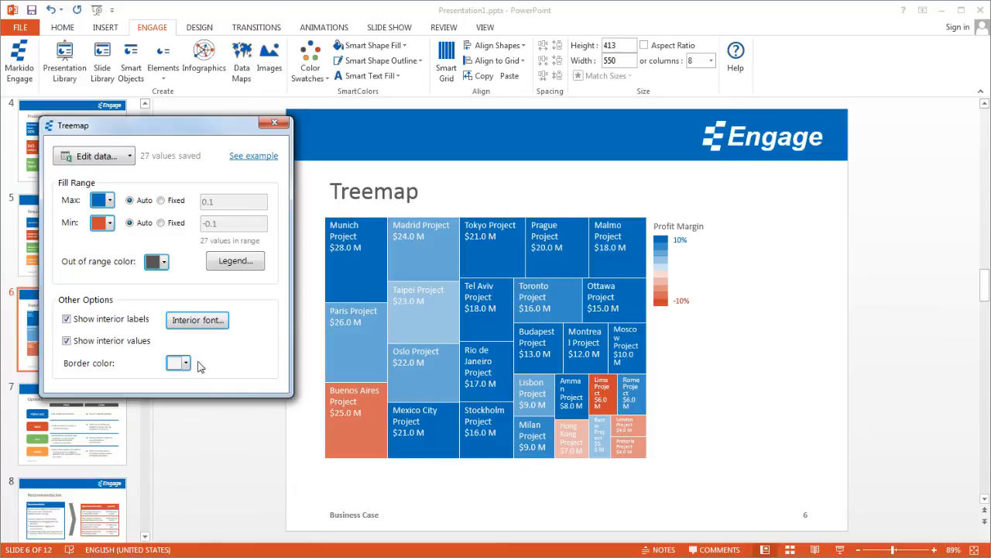
pyautogui.moveTo(187, 364)
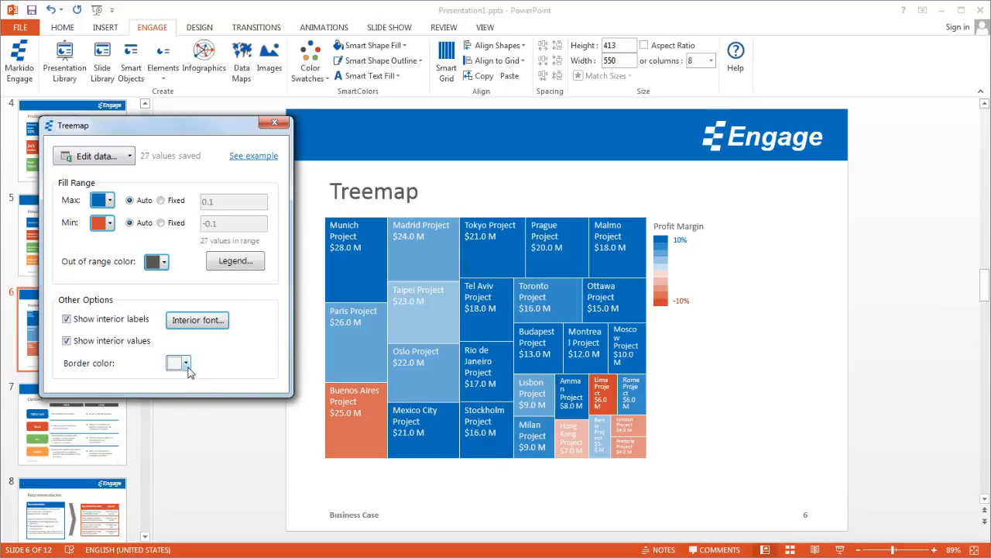
# Set the treemap border colour to black and leave the border colour list showing.
pyautogui.click(179, 362)
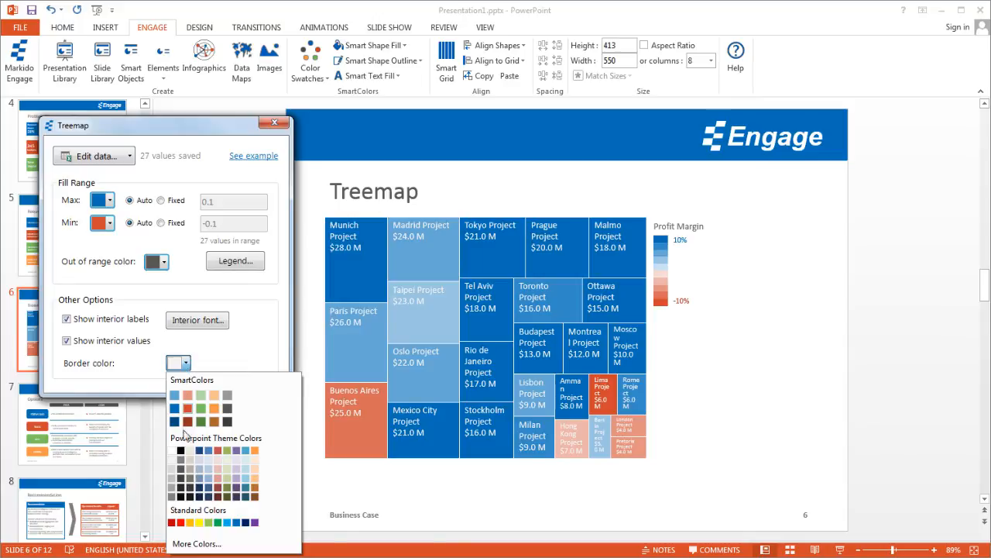
pyautogui.click(179, 449)
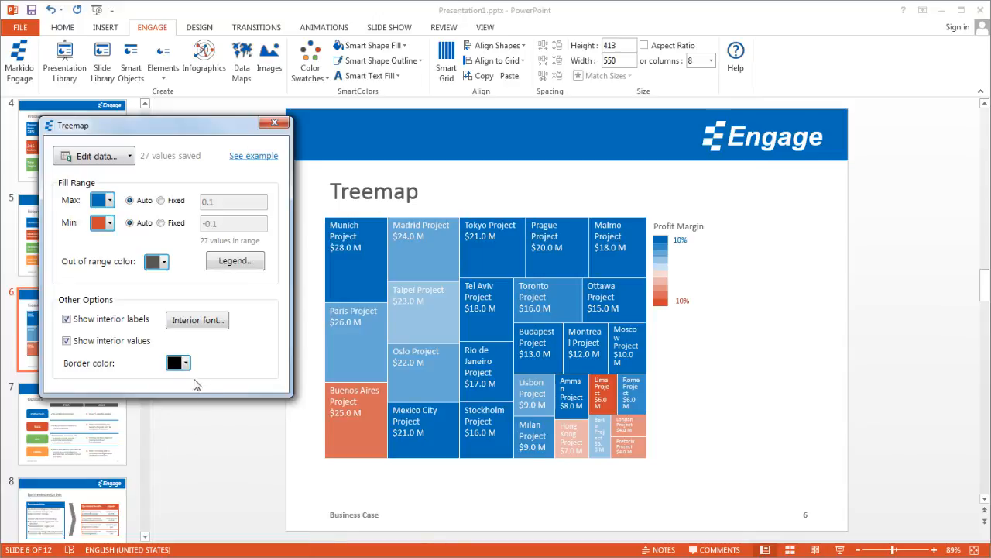
pyautogui.moveTo(208, 372)
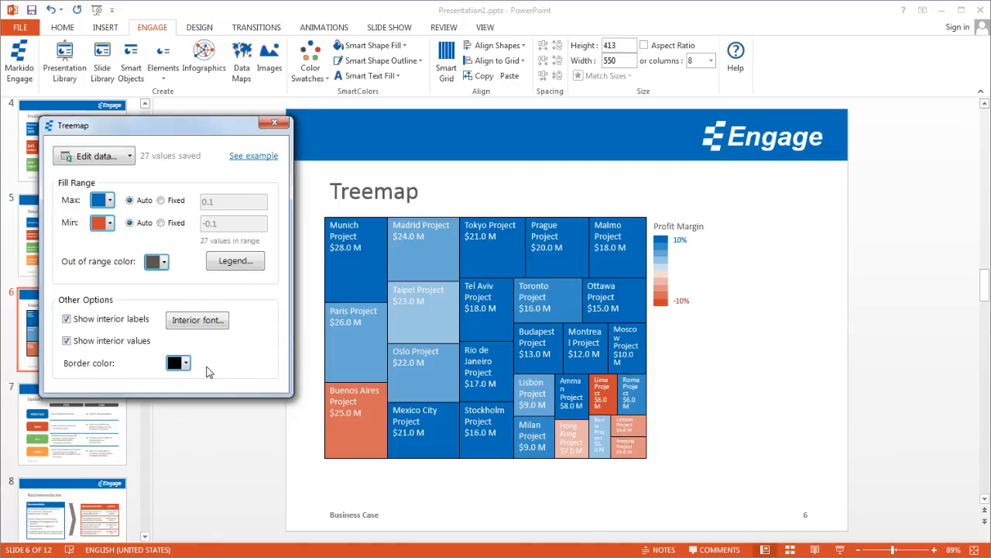
pyautogui.click(188, 362)
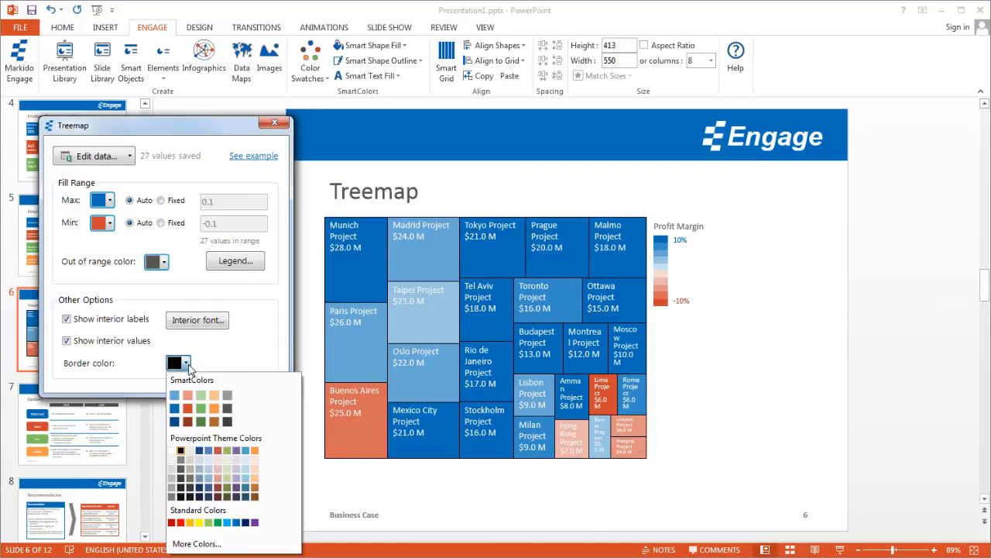